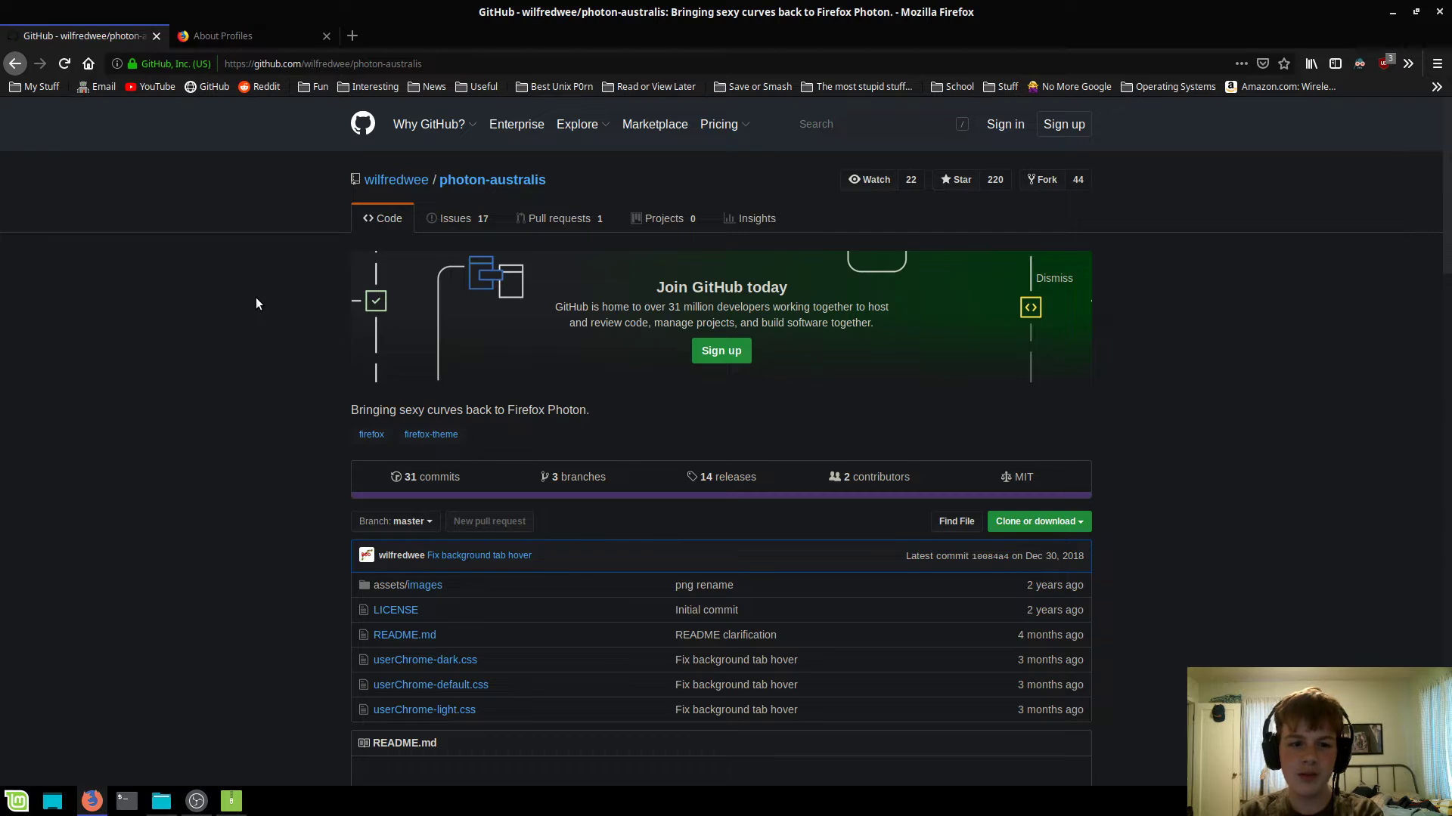
mouse_move(224, 268)
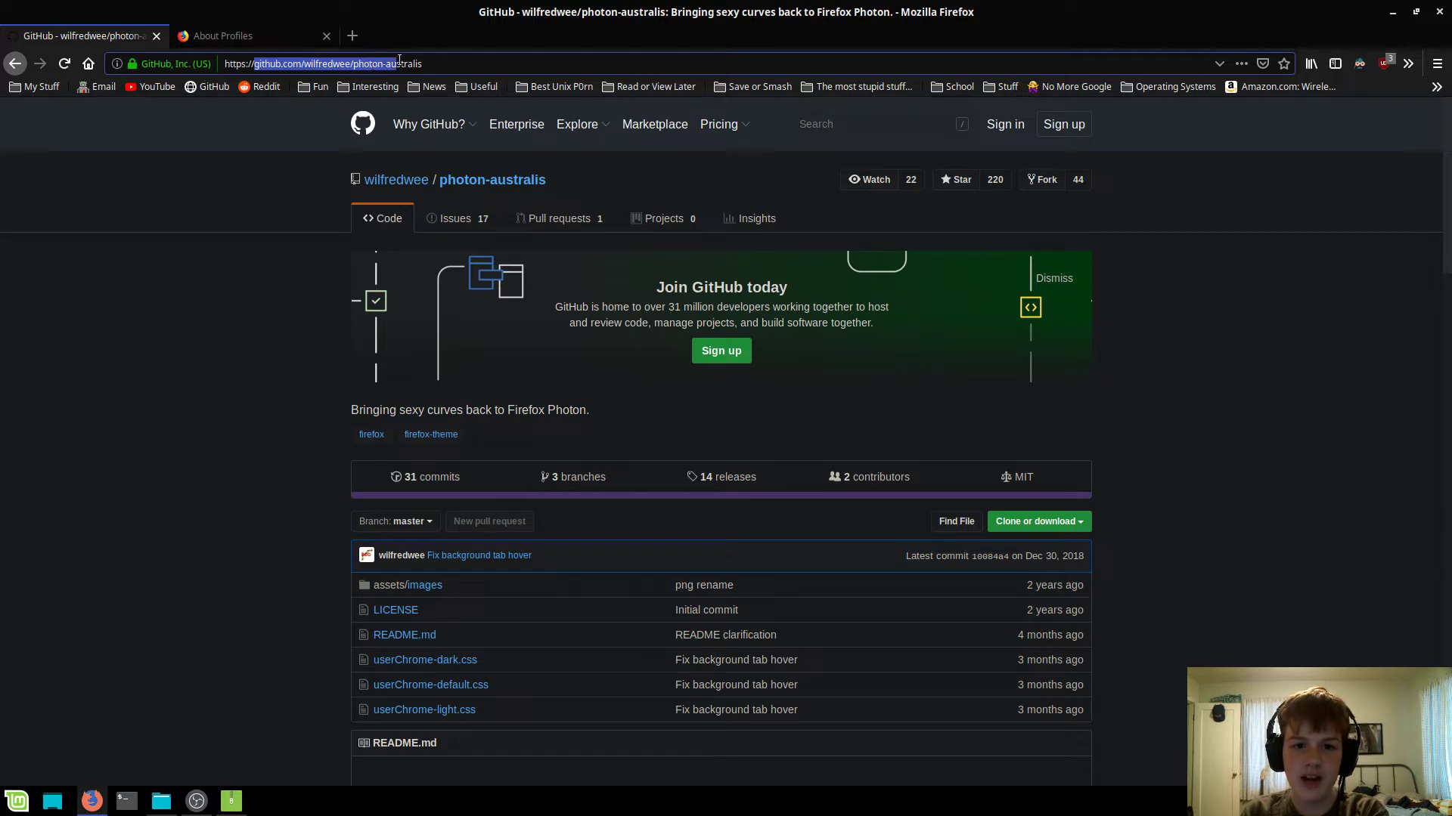
Download photon-australis as a ZIP, then return to the Firefox profiles page
scroll(down, 3)
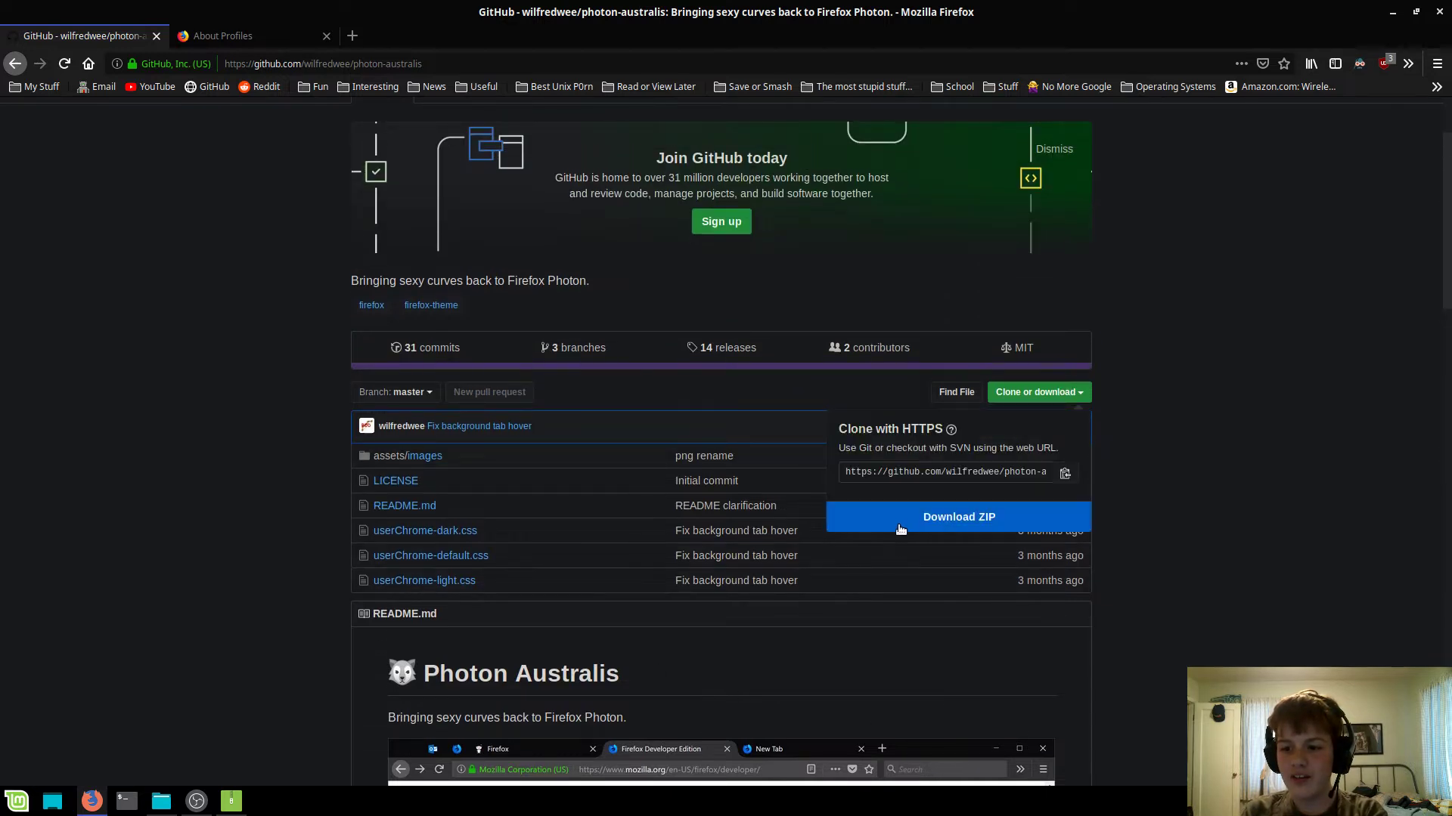
click(1195, 180)
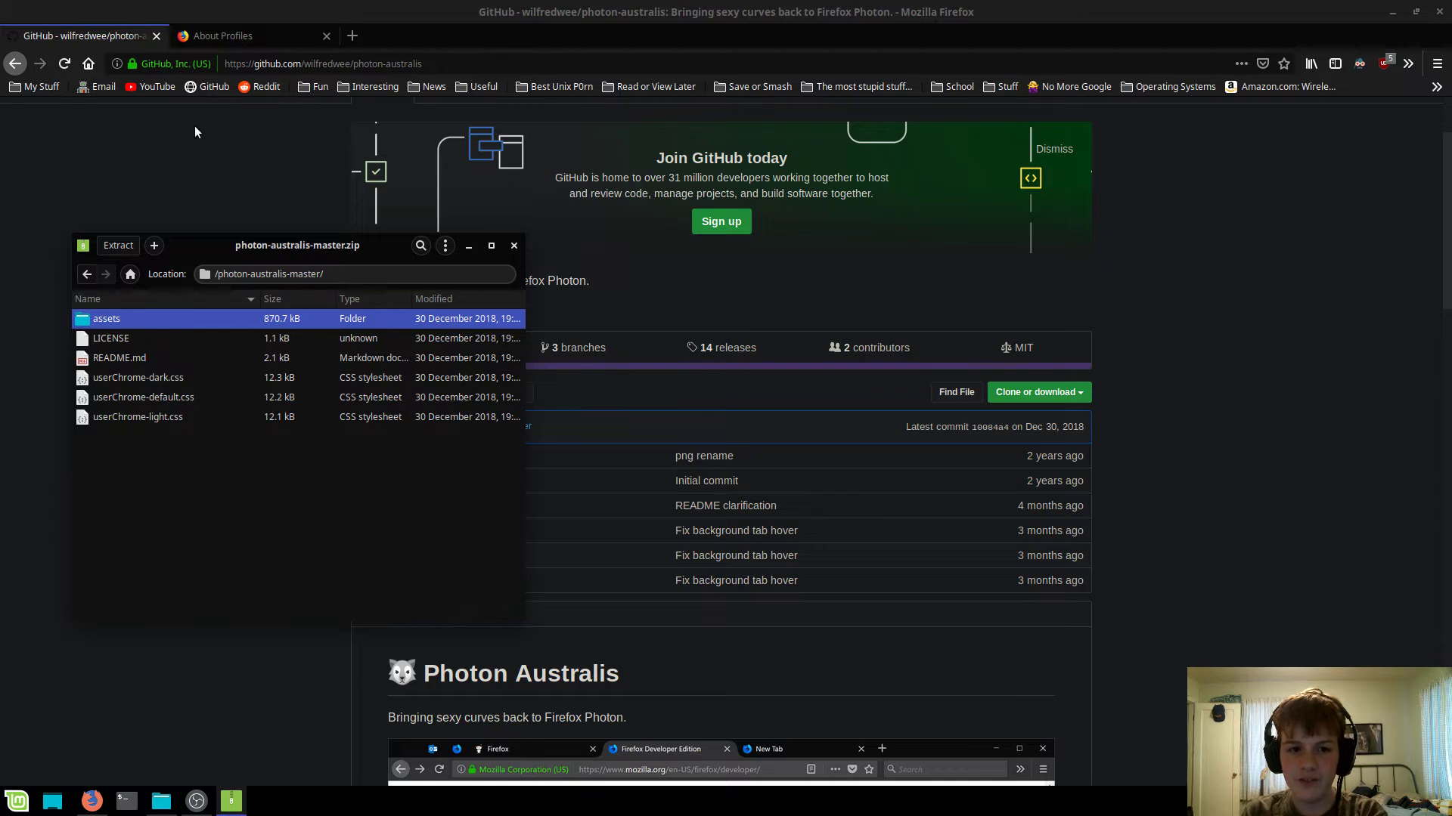
click(254, 36)
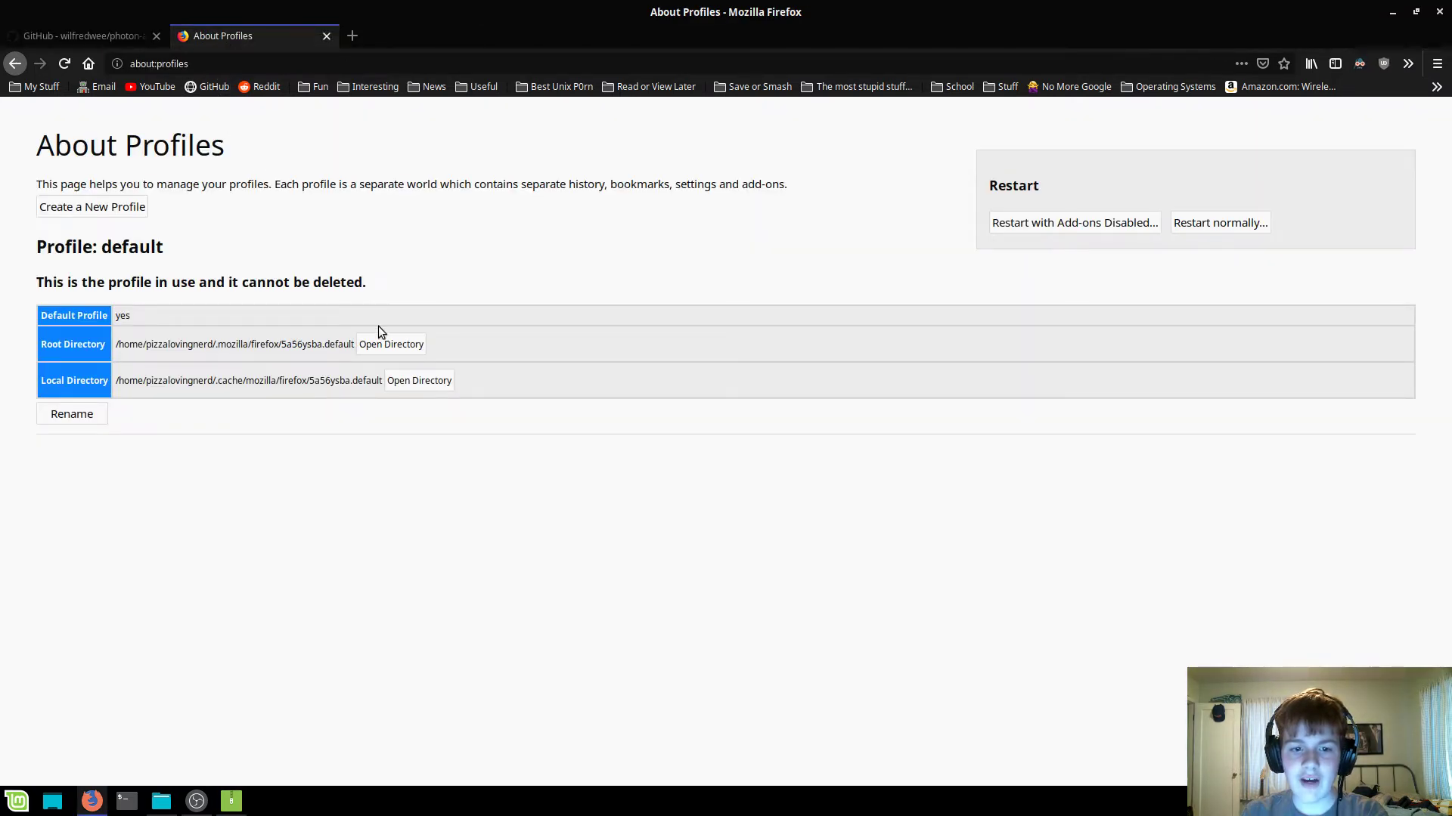
mouse_move(272, 359)
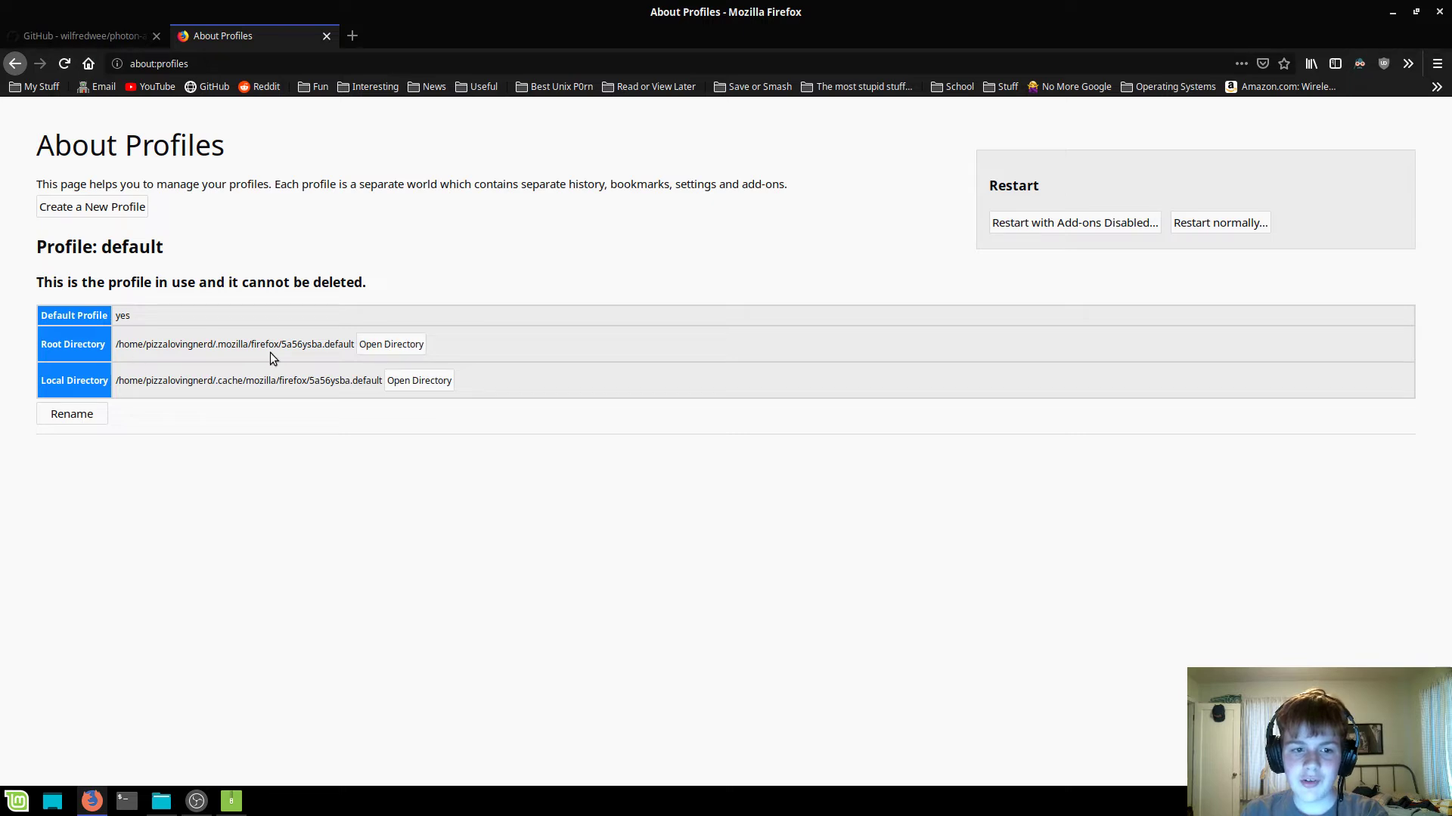
mouse_move(391, 343)
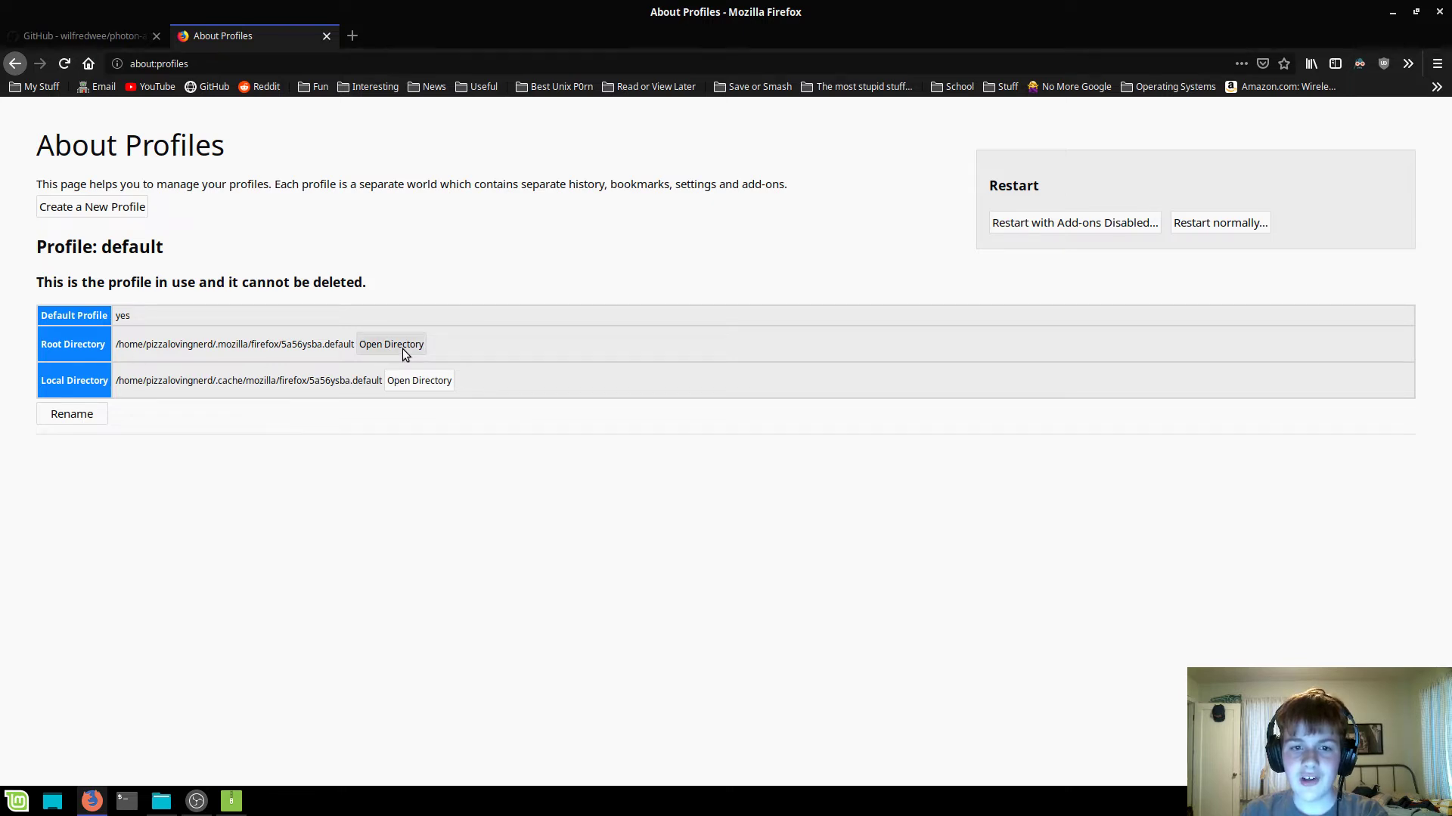
Open the default profile's Root Directory in the file manager from about:profiles
click(391, 343)
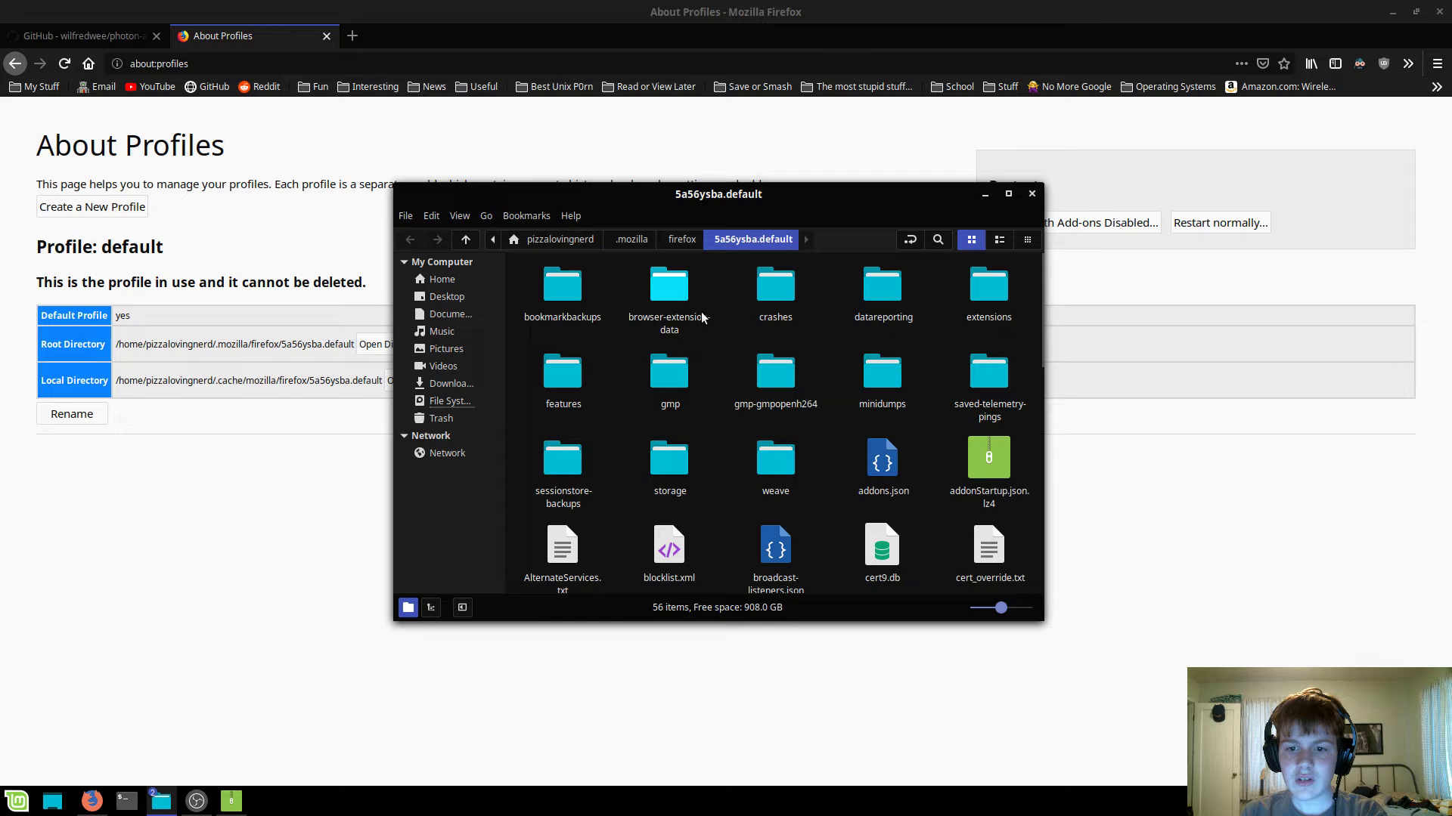
Create a folder named 'chrome' in the profile folder and open it
right_click(704, 371)
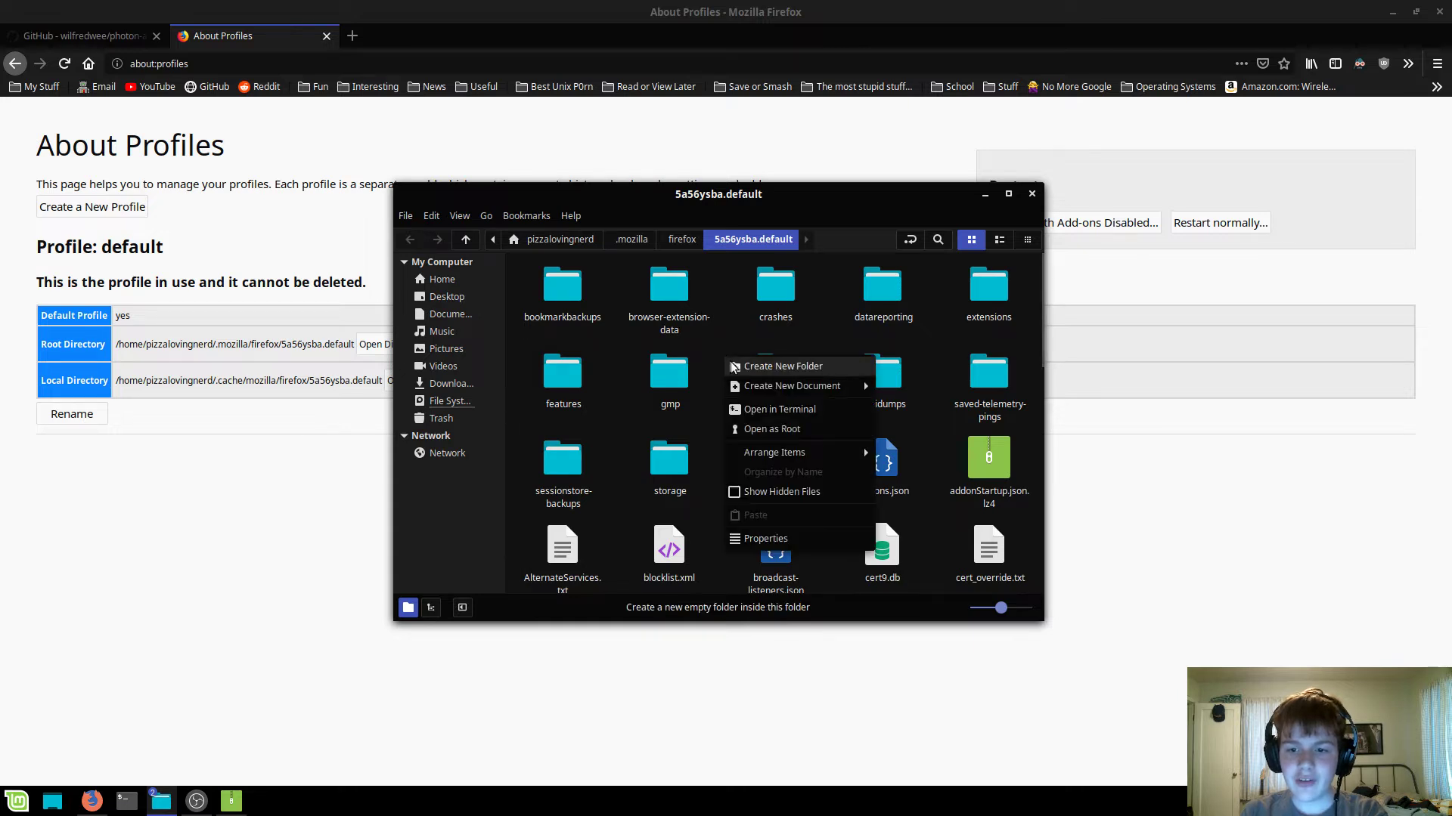
click(781, 366)
text(chrome)
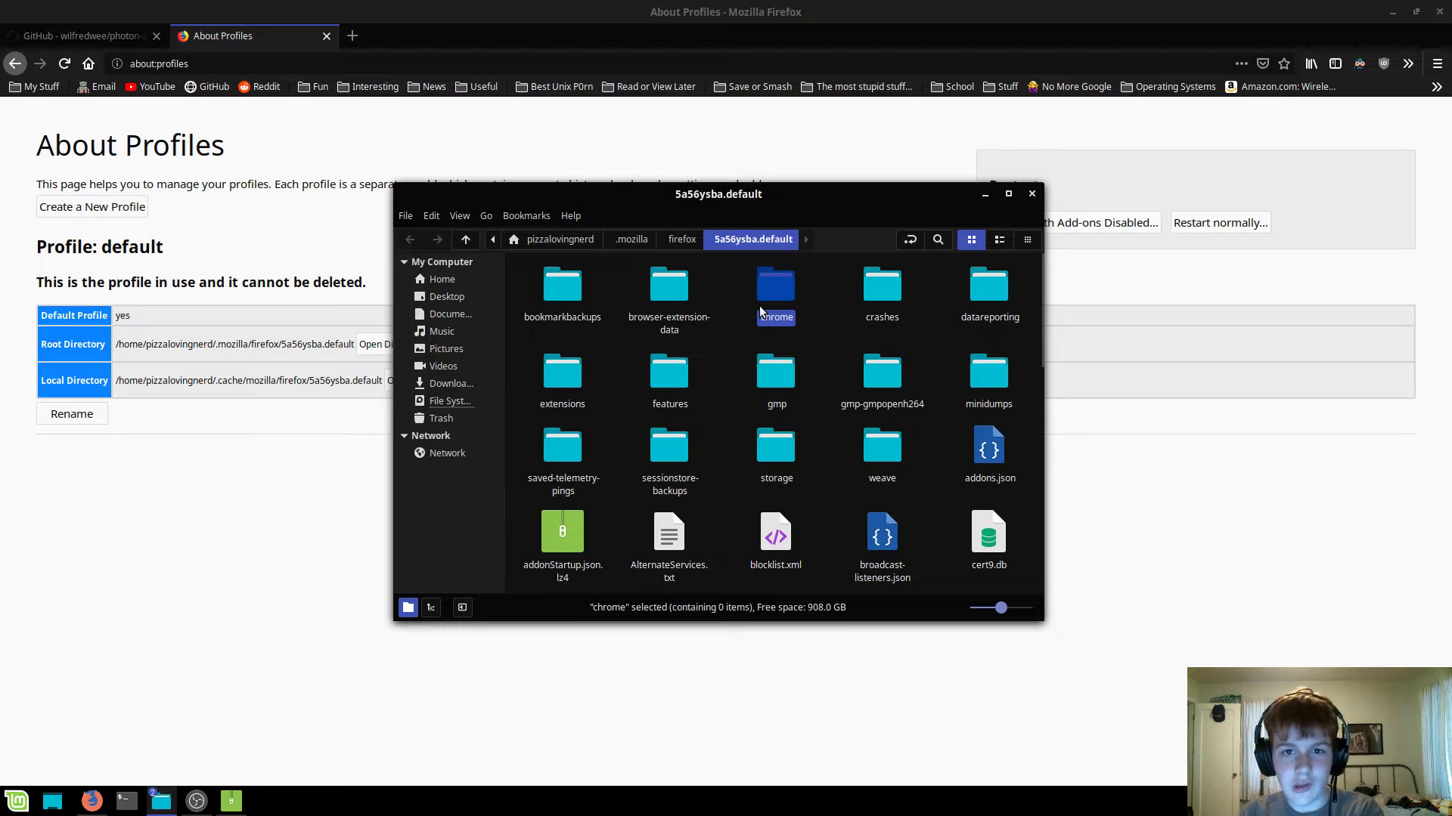
double_click(775, 287)
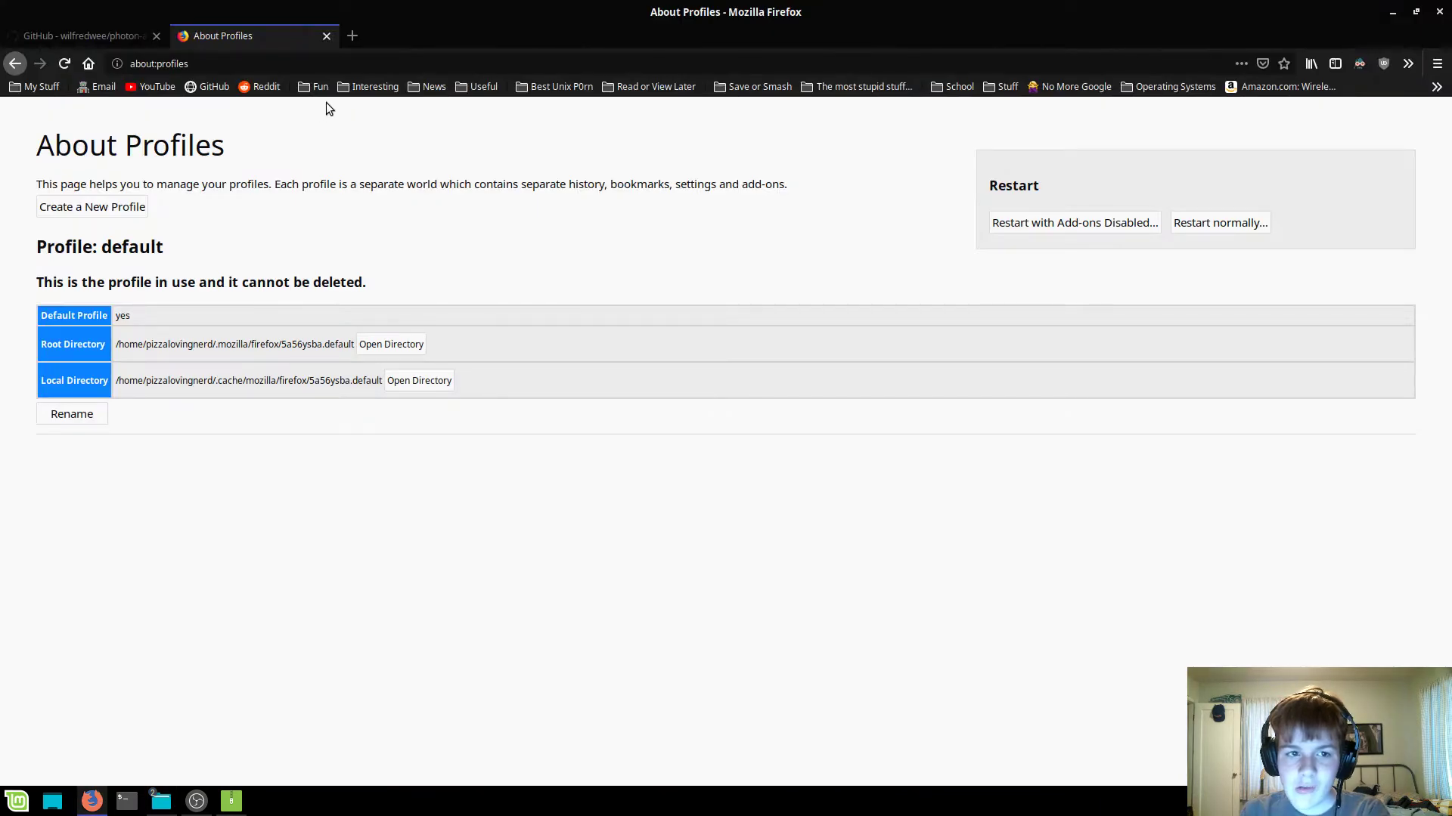
mouse_move(401, 5)
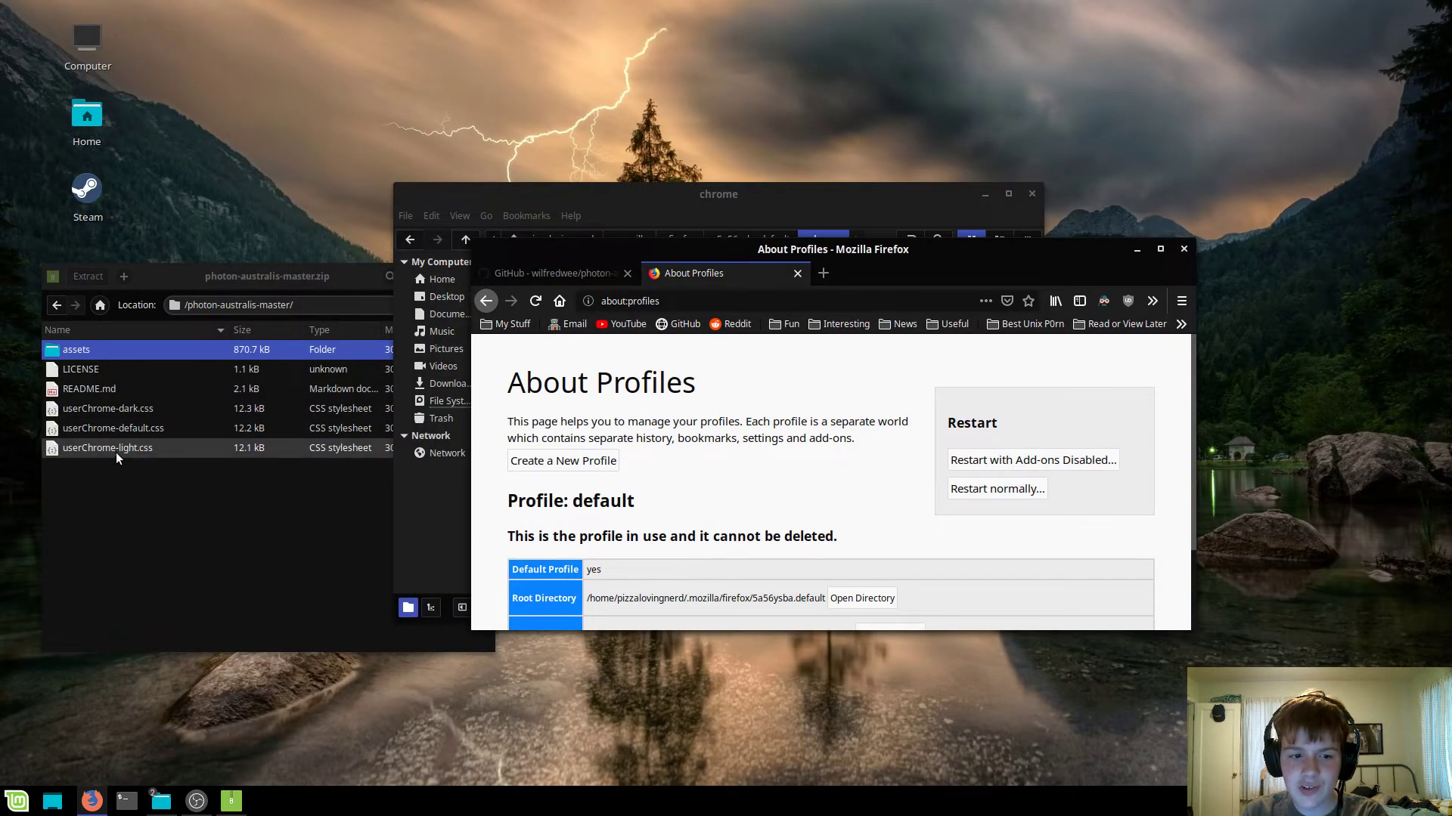
Copy the assets folder and userChrome-dark.css from the archive into chrome
click(1159, 248)
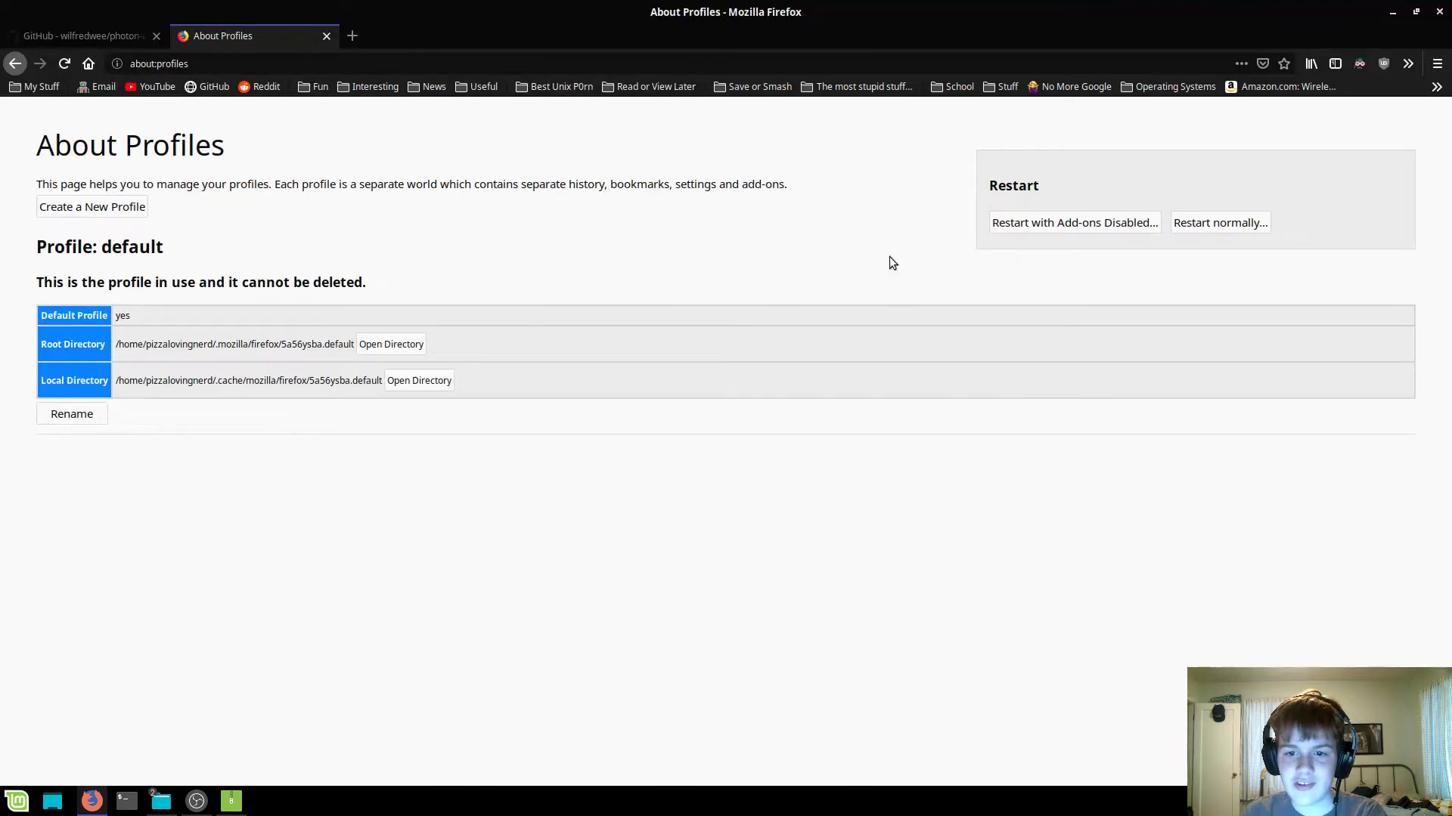
click(391, 343)
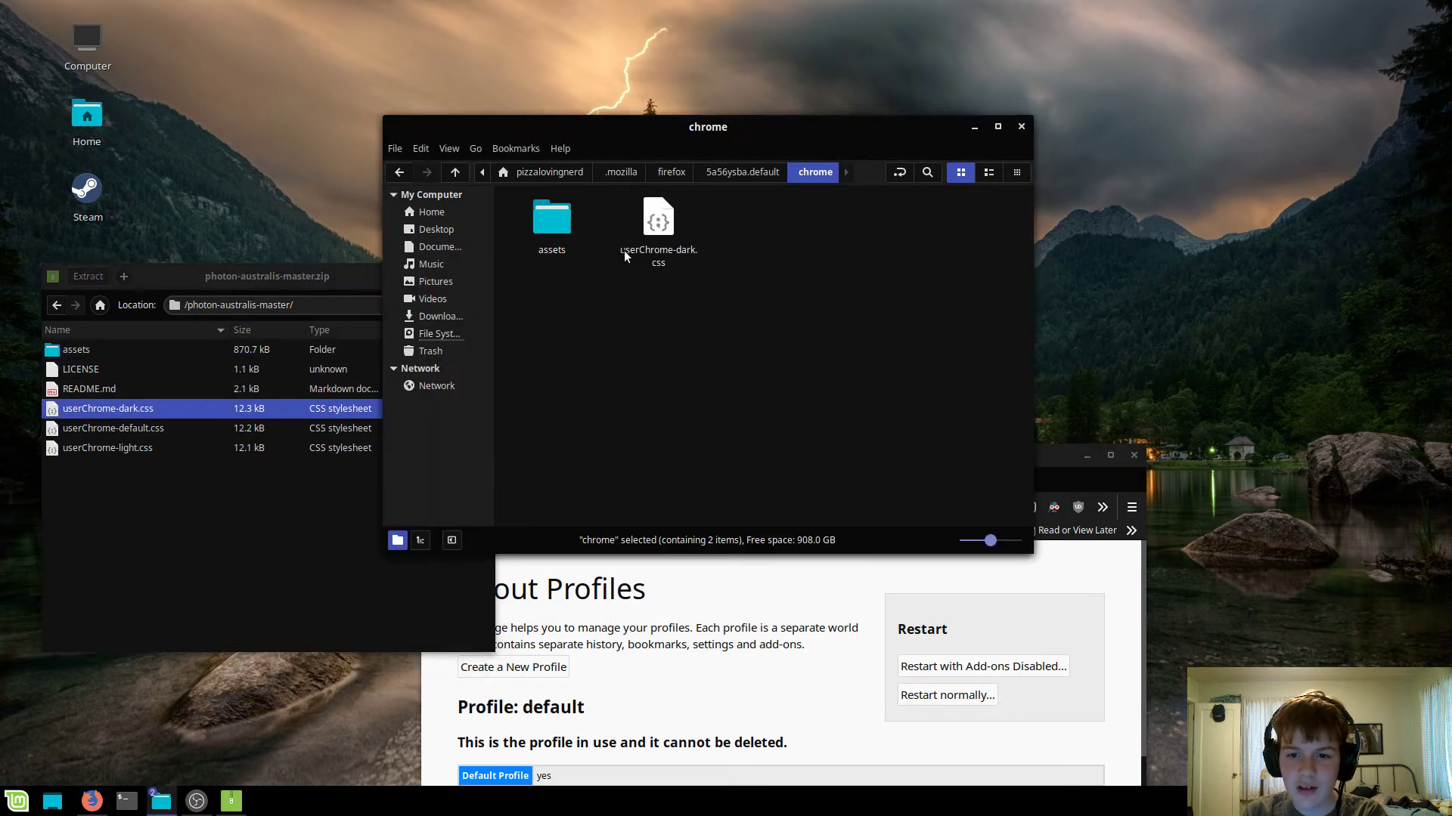
click(657, 227)
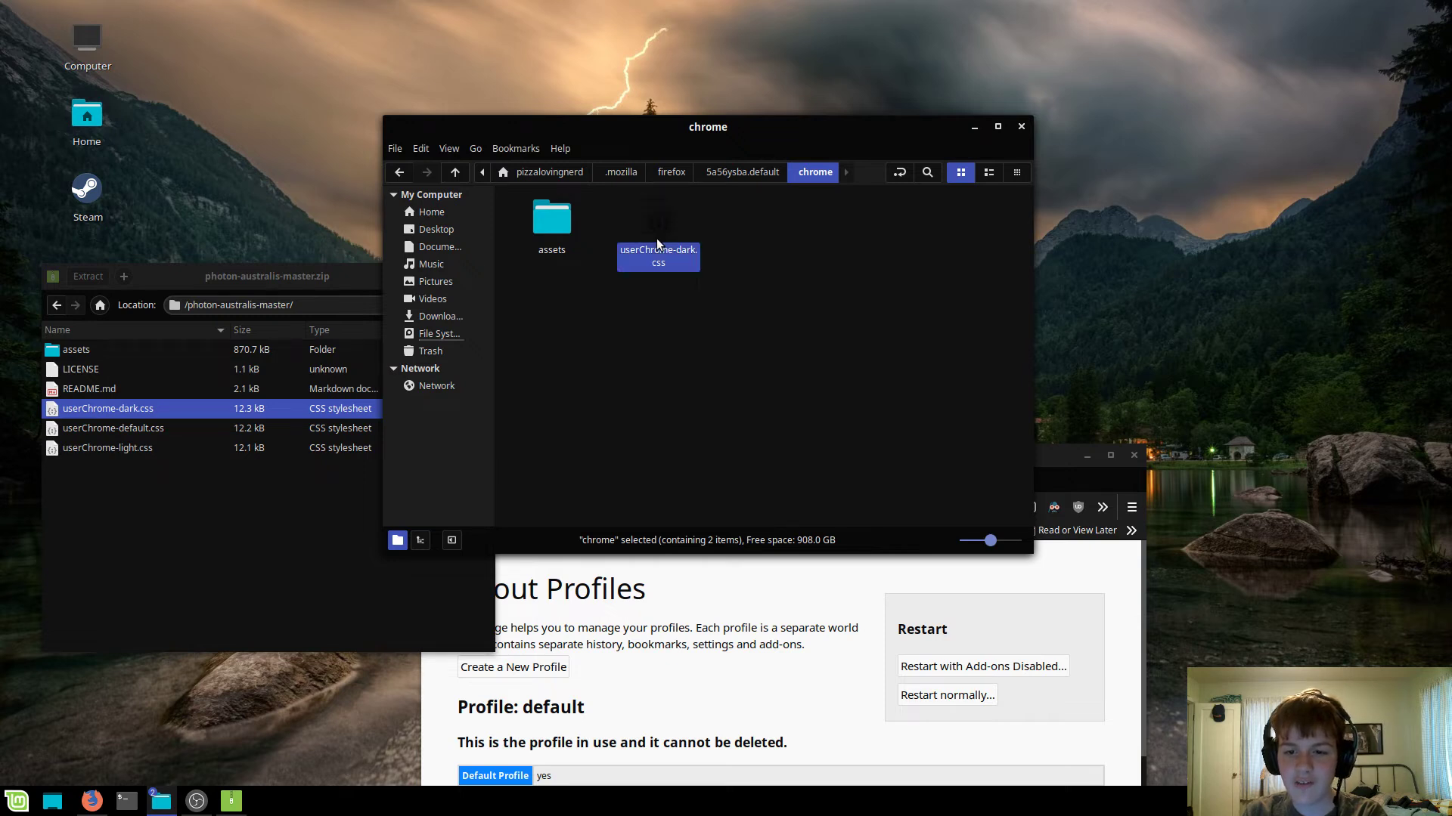
Rename userChrome-dark.css to userChrome.css
right_click(658, 256)
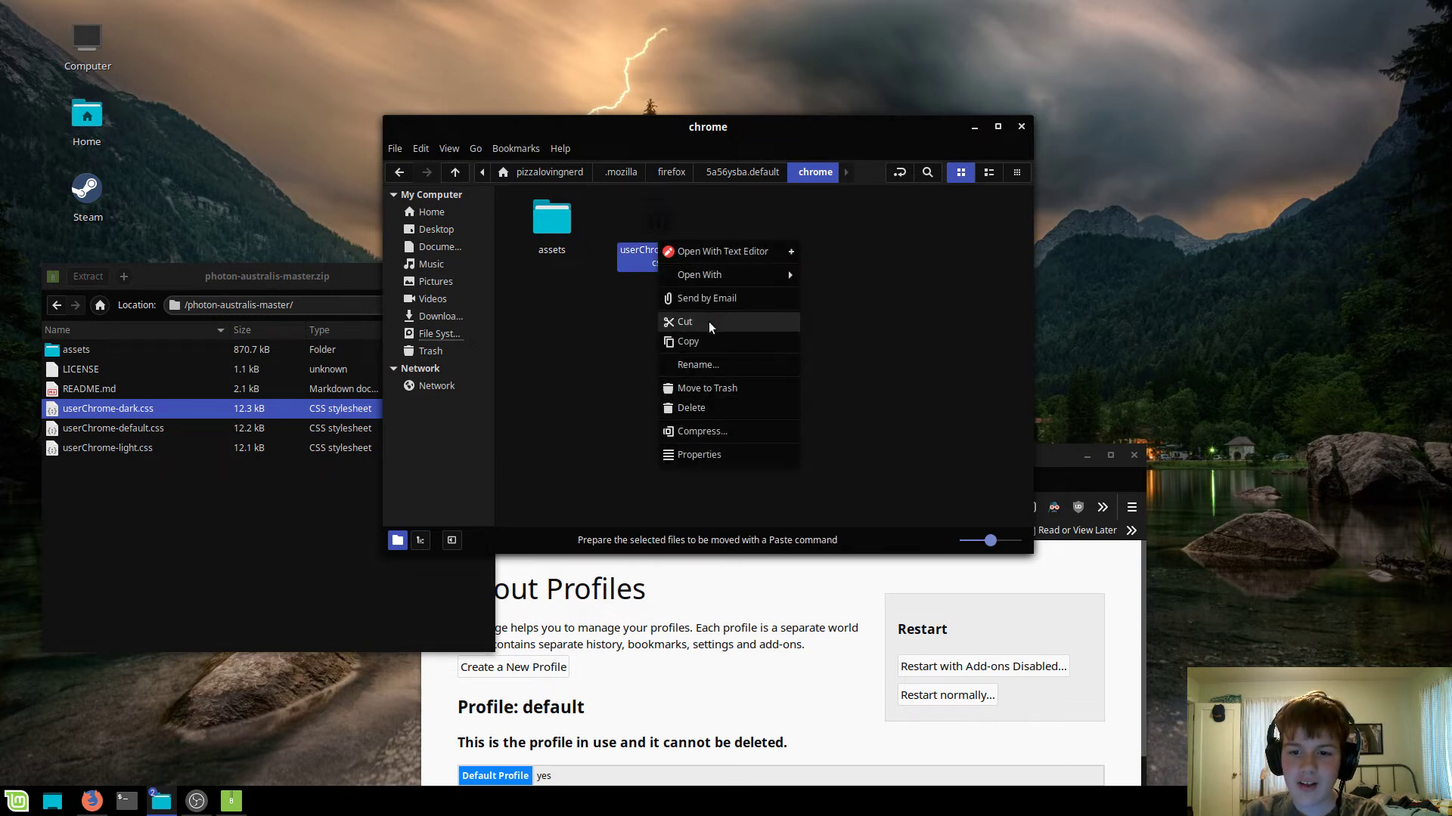
click(684, 321)
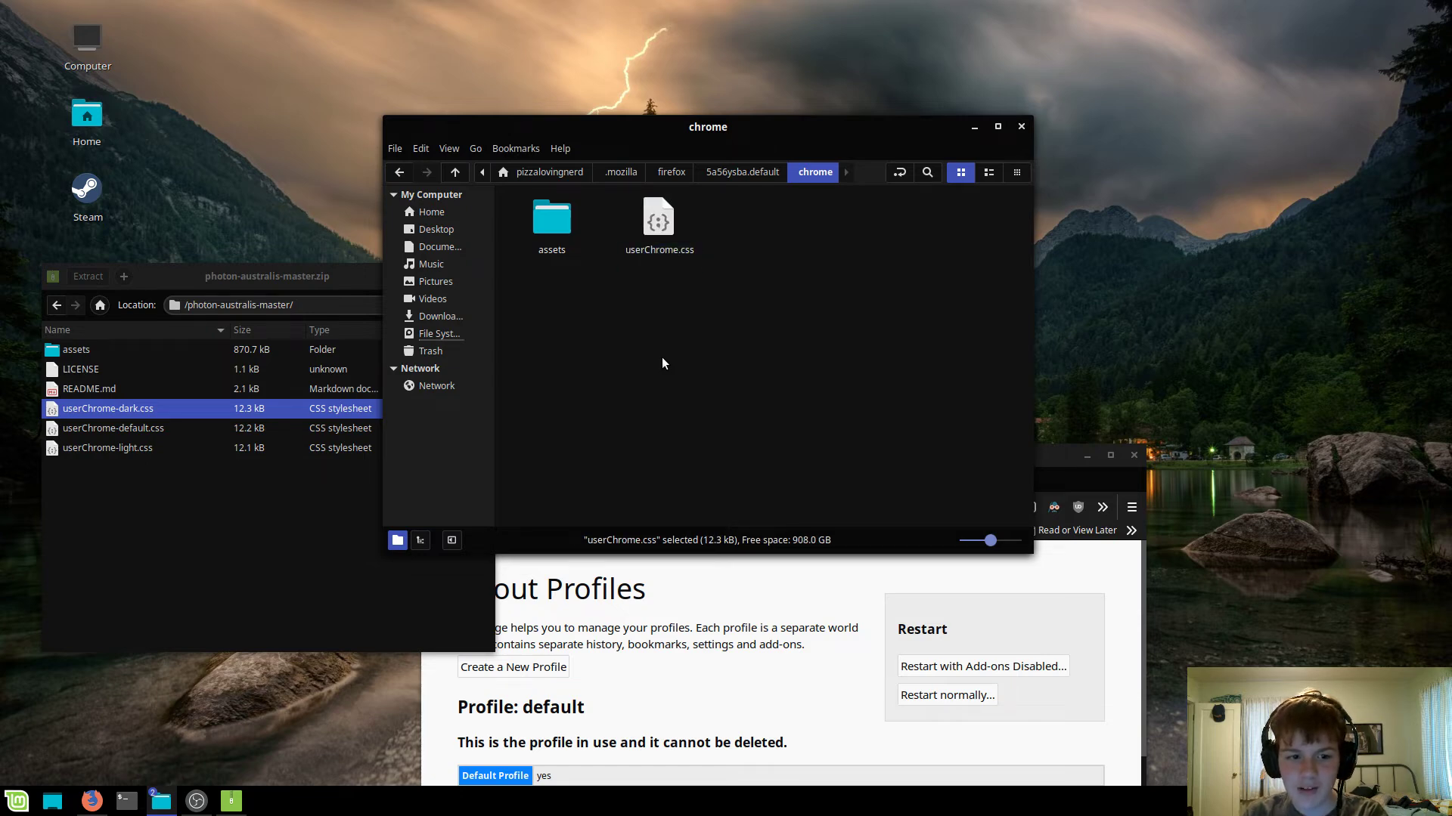
click(1021, 126)
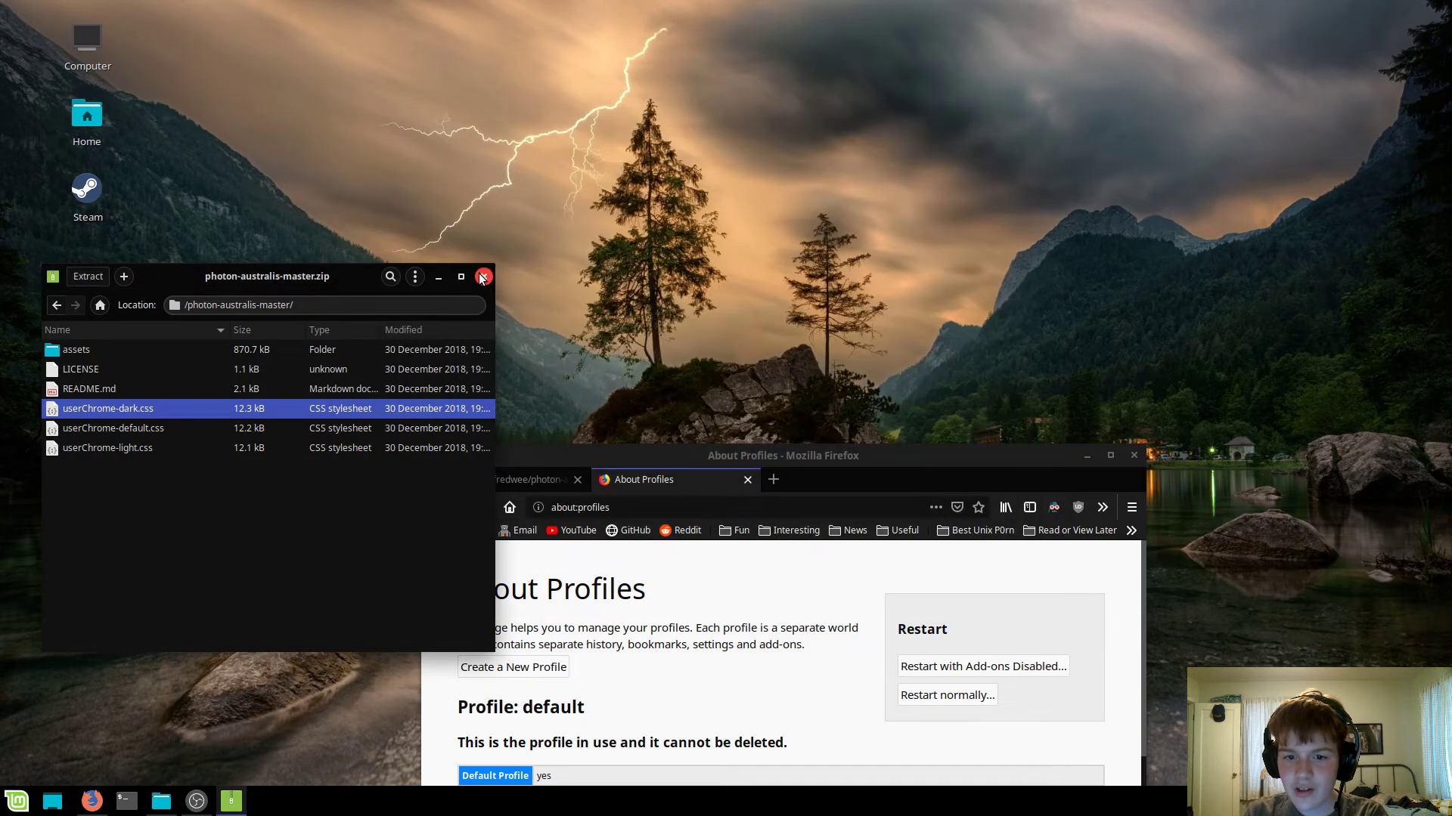
Close the archive viewer, quit Firefox, and relaunch it from the taskbar
click(481, 277)
text(d)
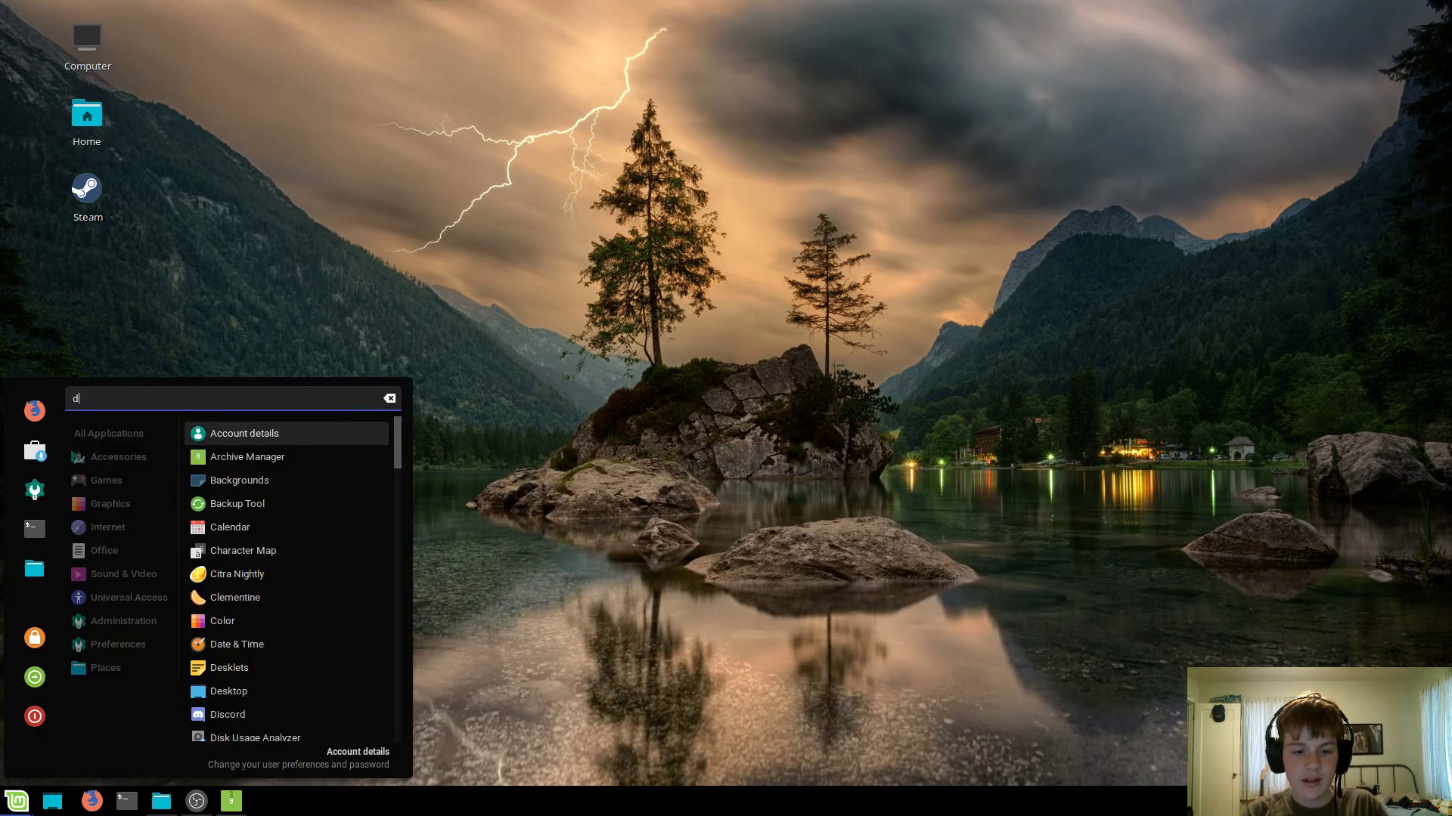
click(347, 78)
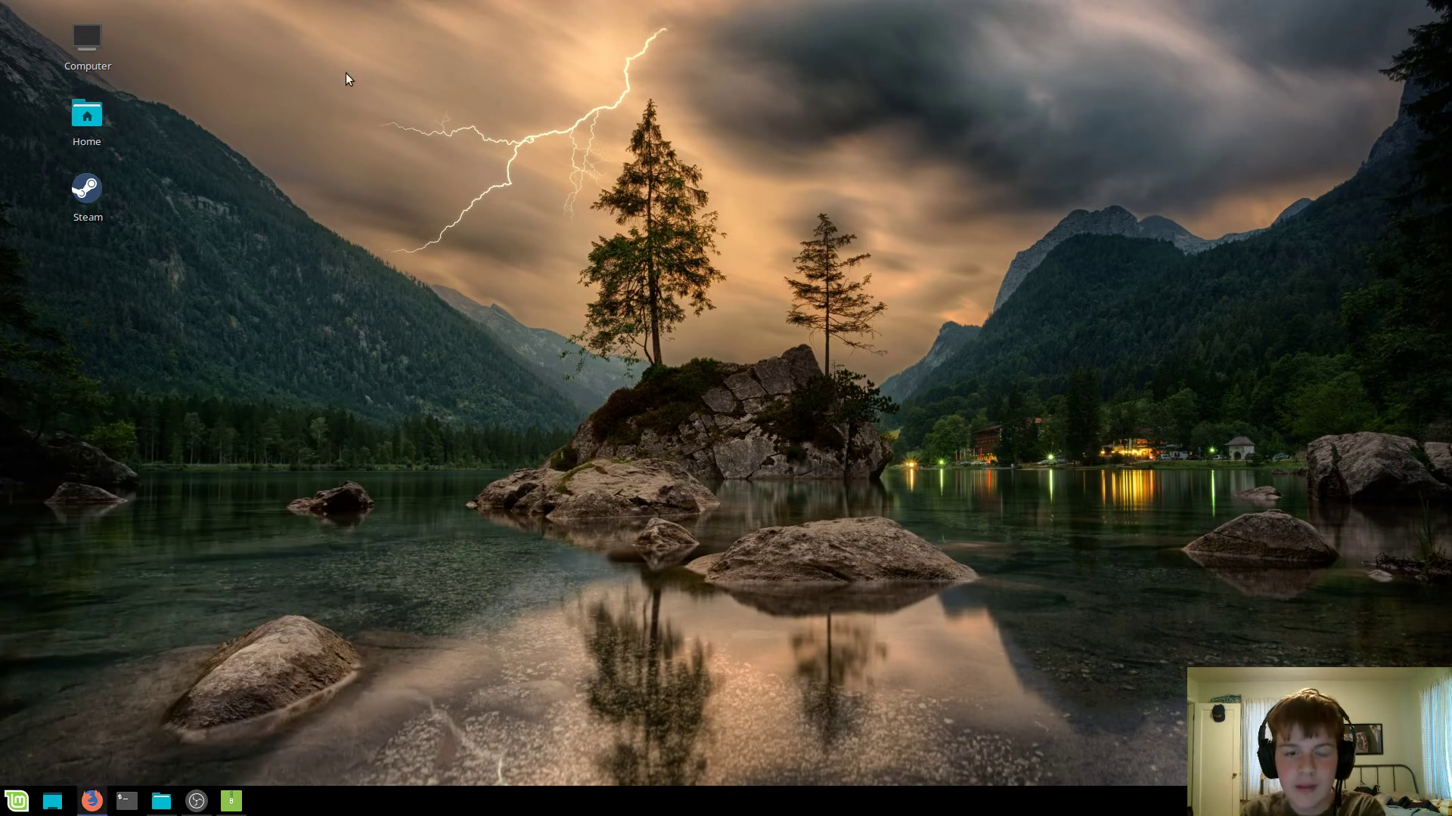
click(92, 801)
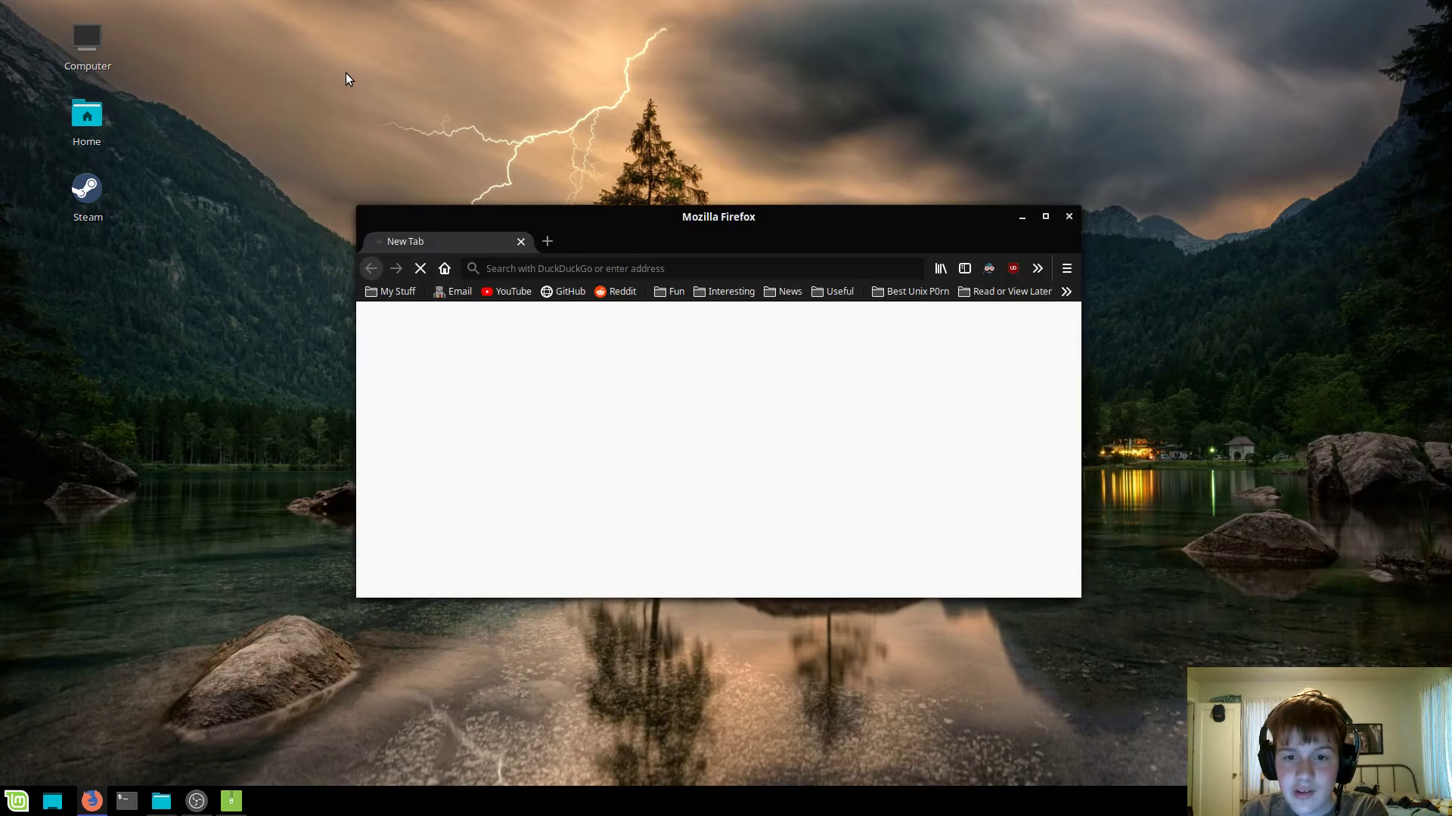
click(1044, 216)
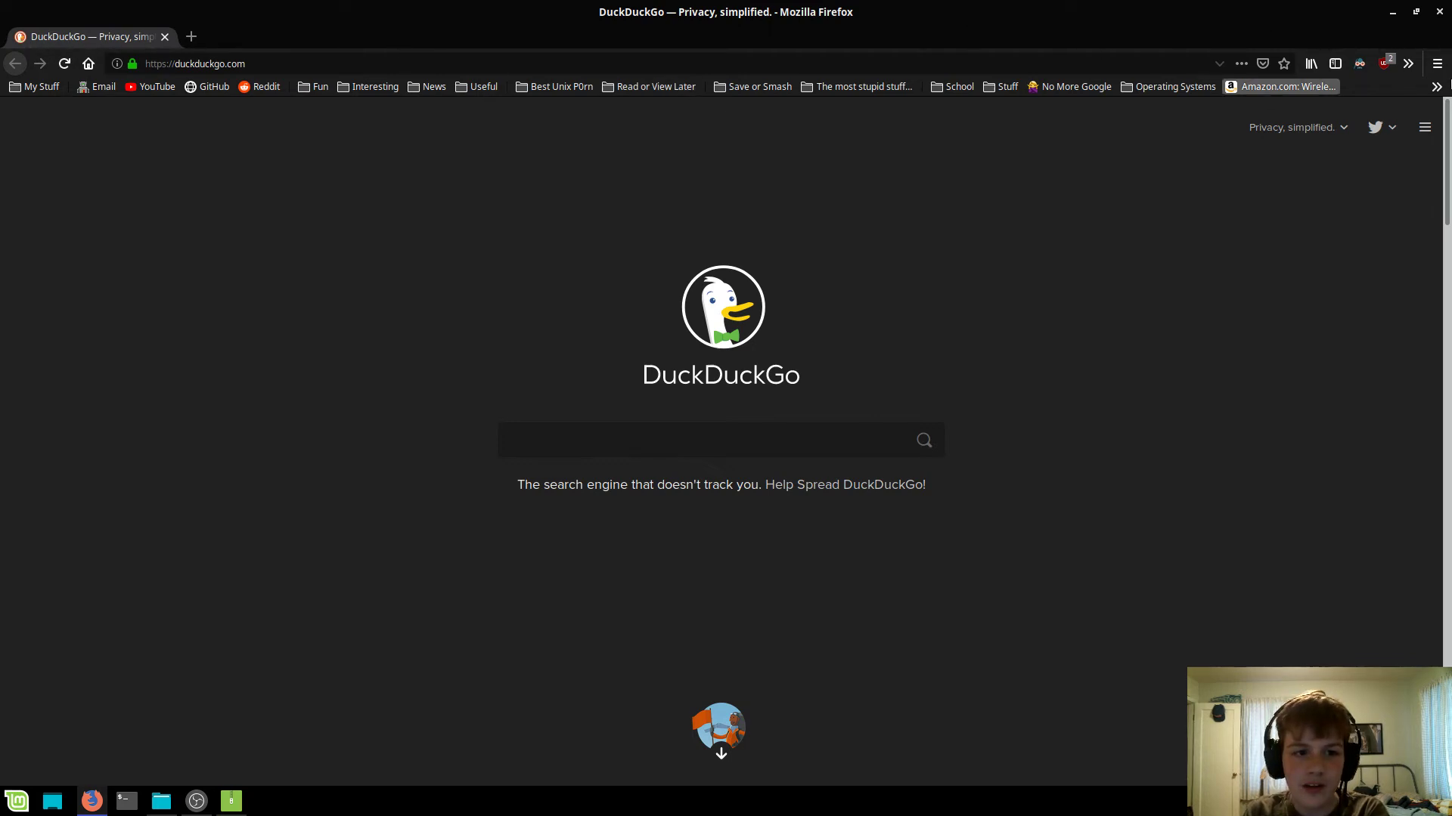
Open the Add-ons Manager and Customize Firefox page from the hamburger menu
click(1436, 63)
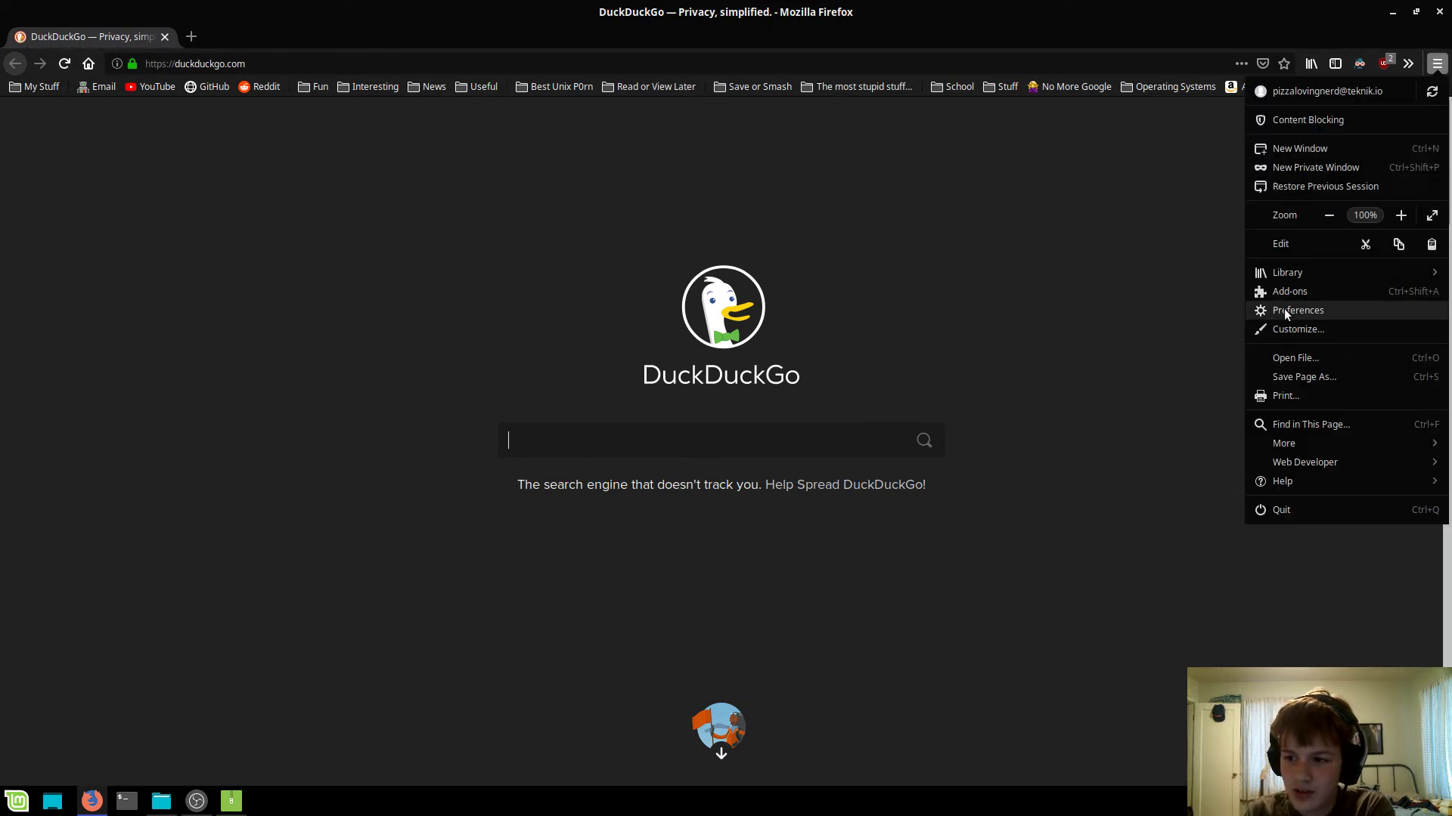
click(1287, 290)
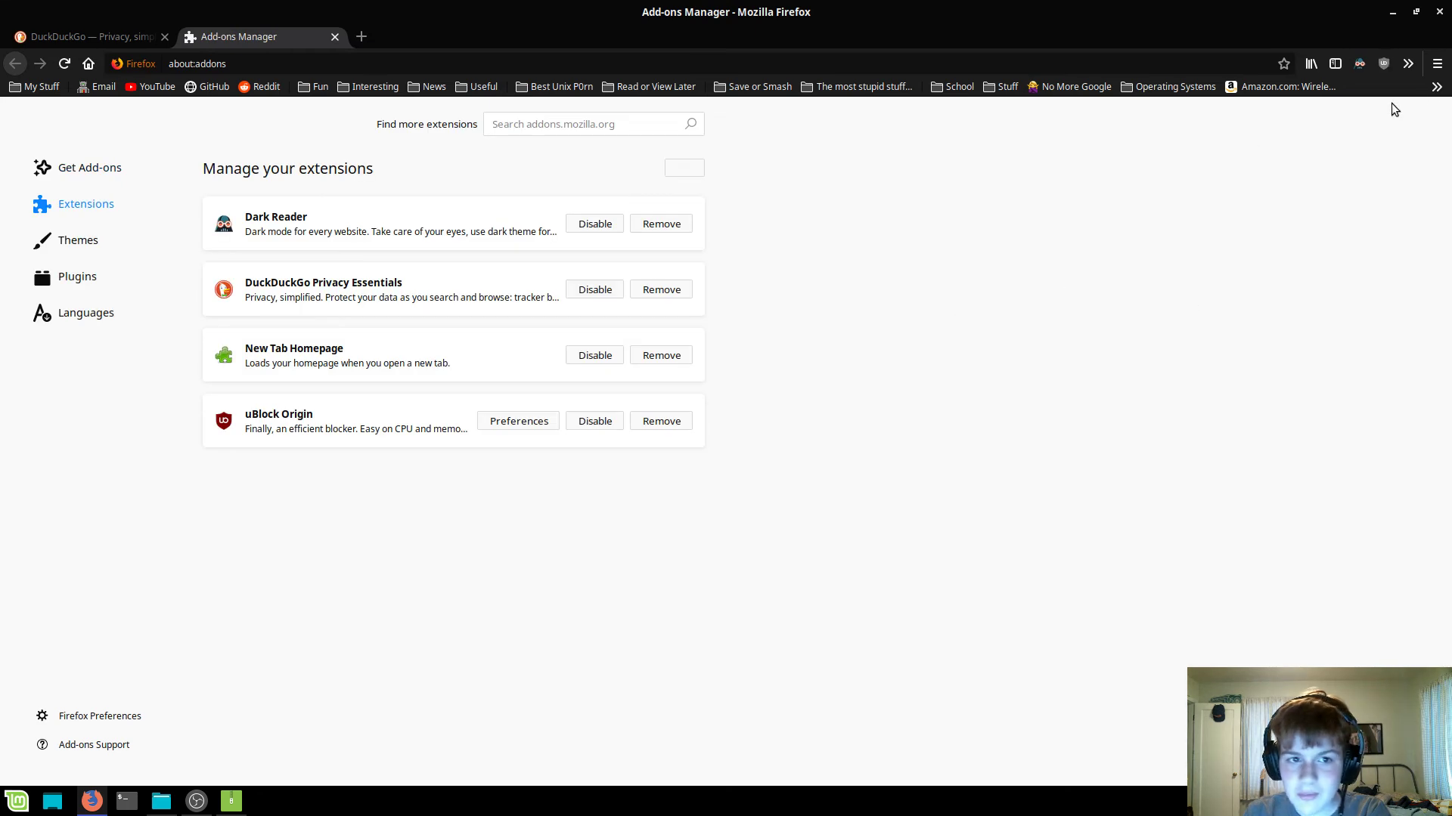
click(1436, 63)
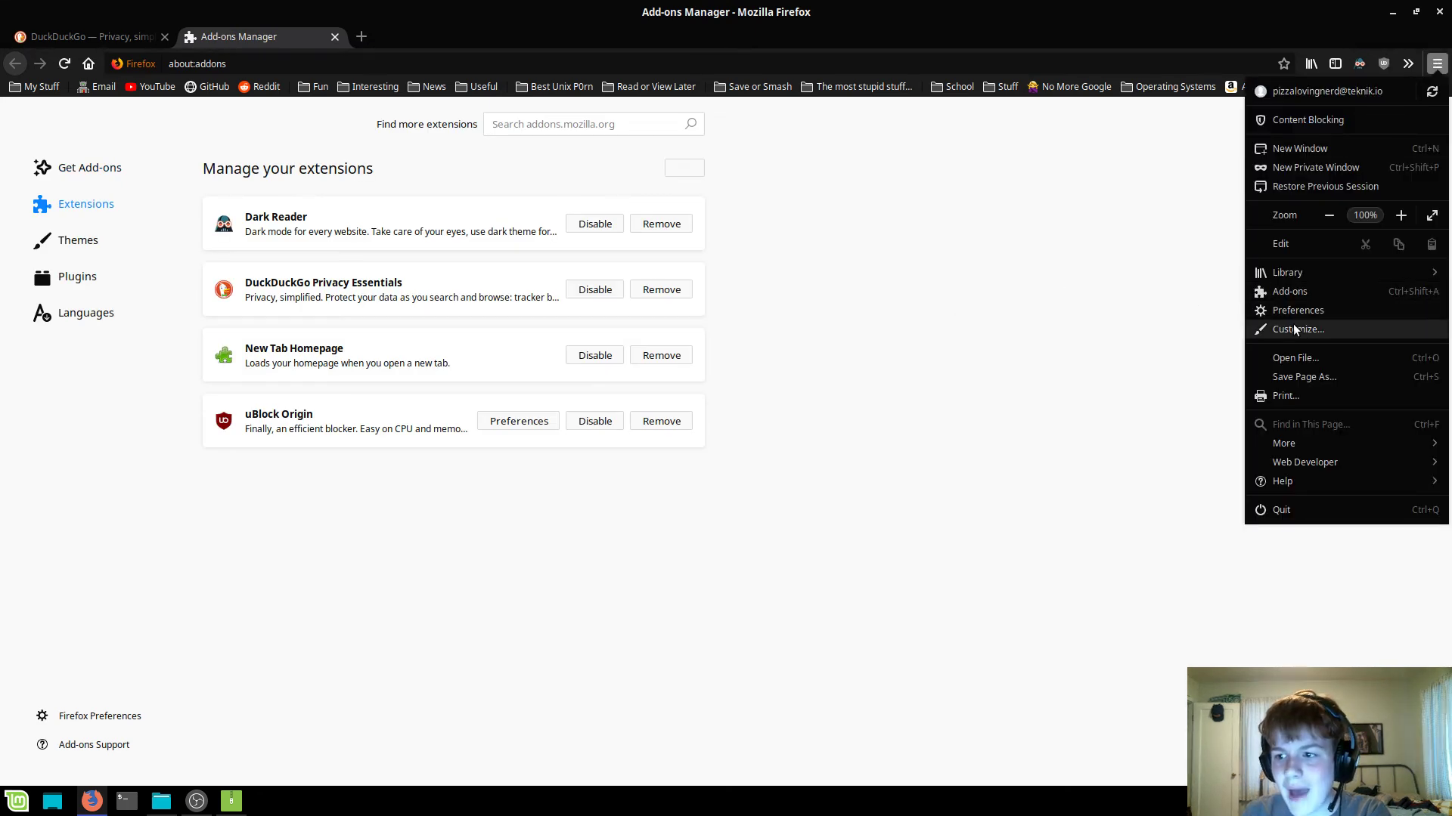
click(1295, 329)
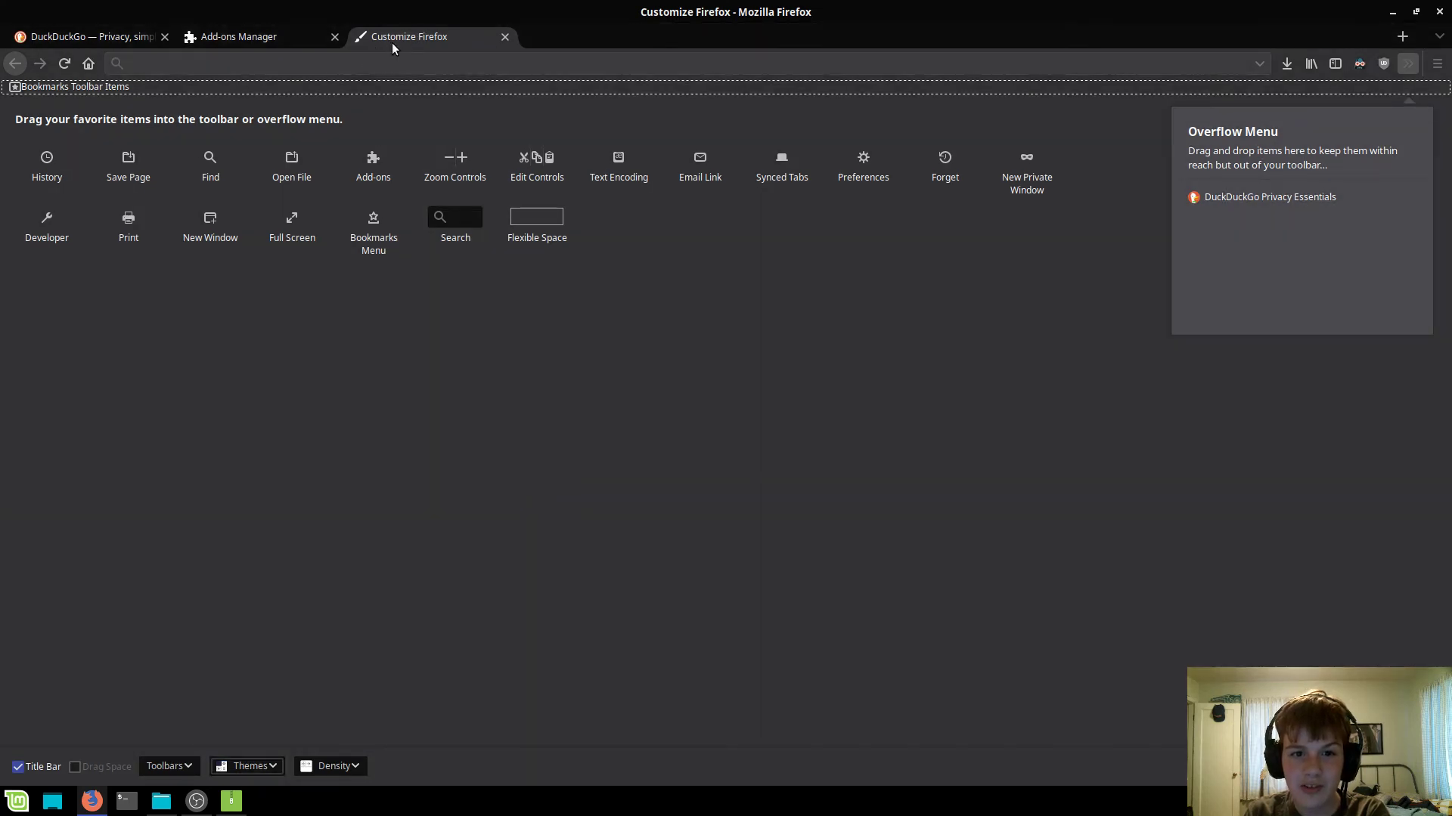
mouse_move(392, 257)
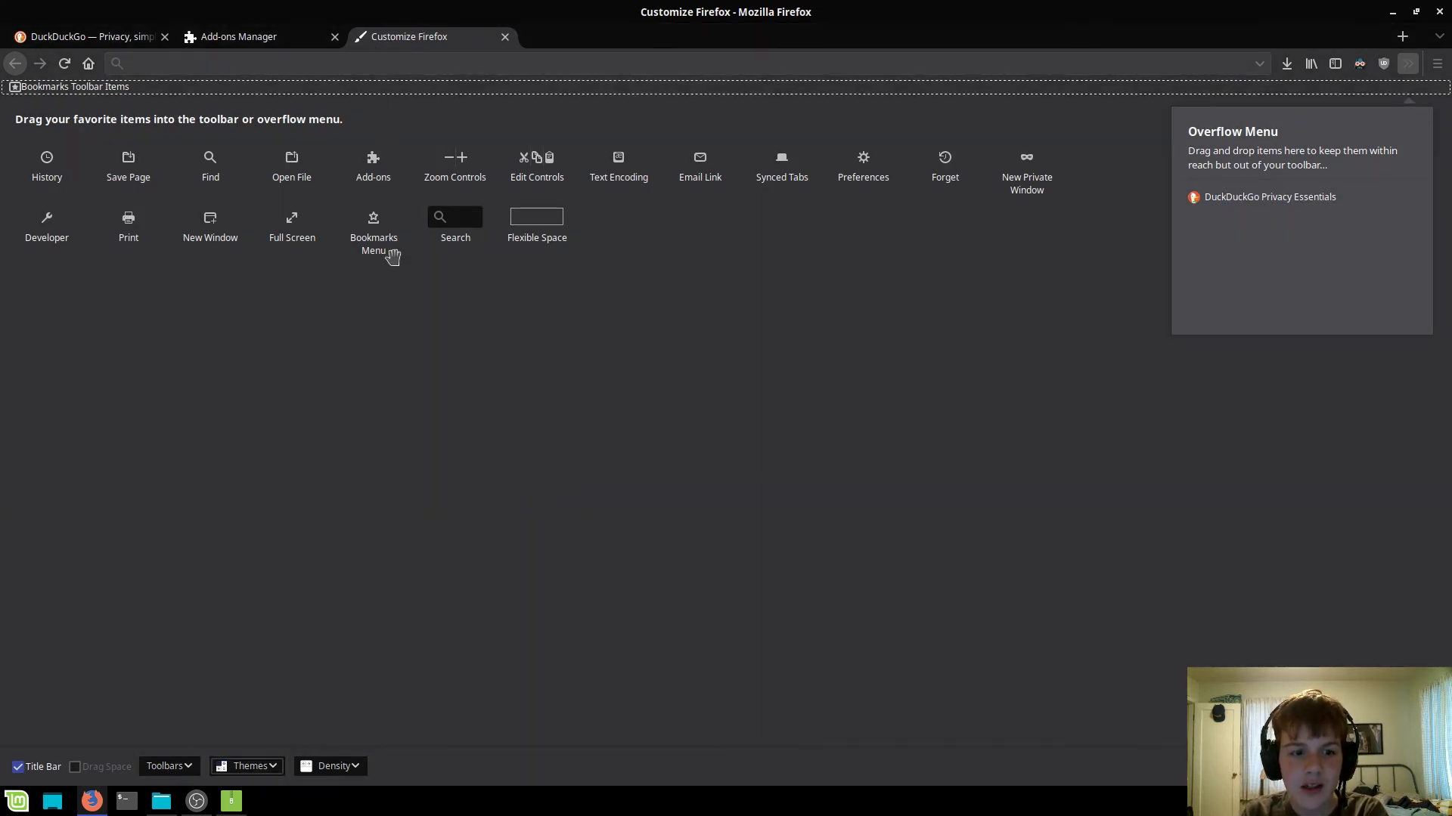
Close the Firefox window after reviewing the compact toolbars on Customize Firefox
click(330, 765)
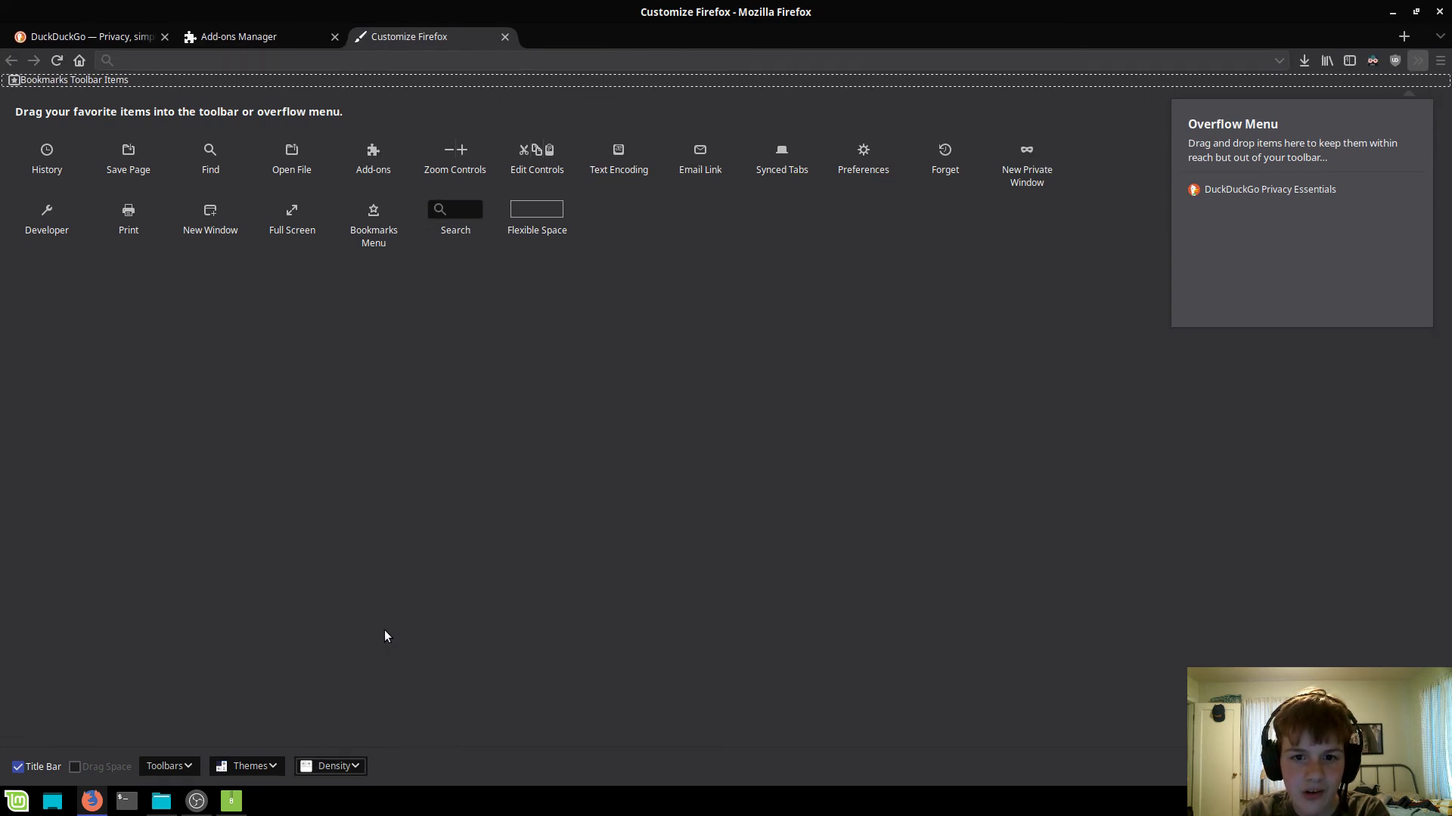
mouse_move(481, 341)
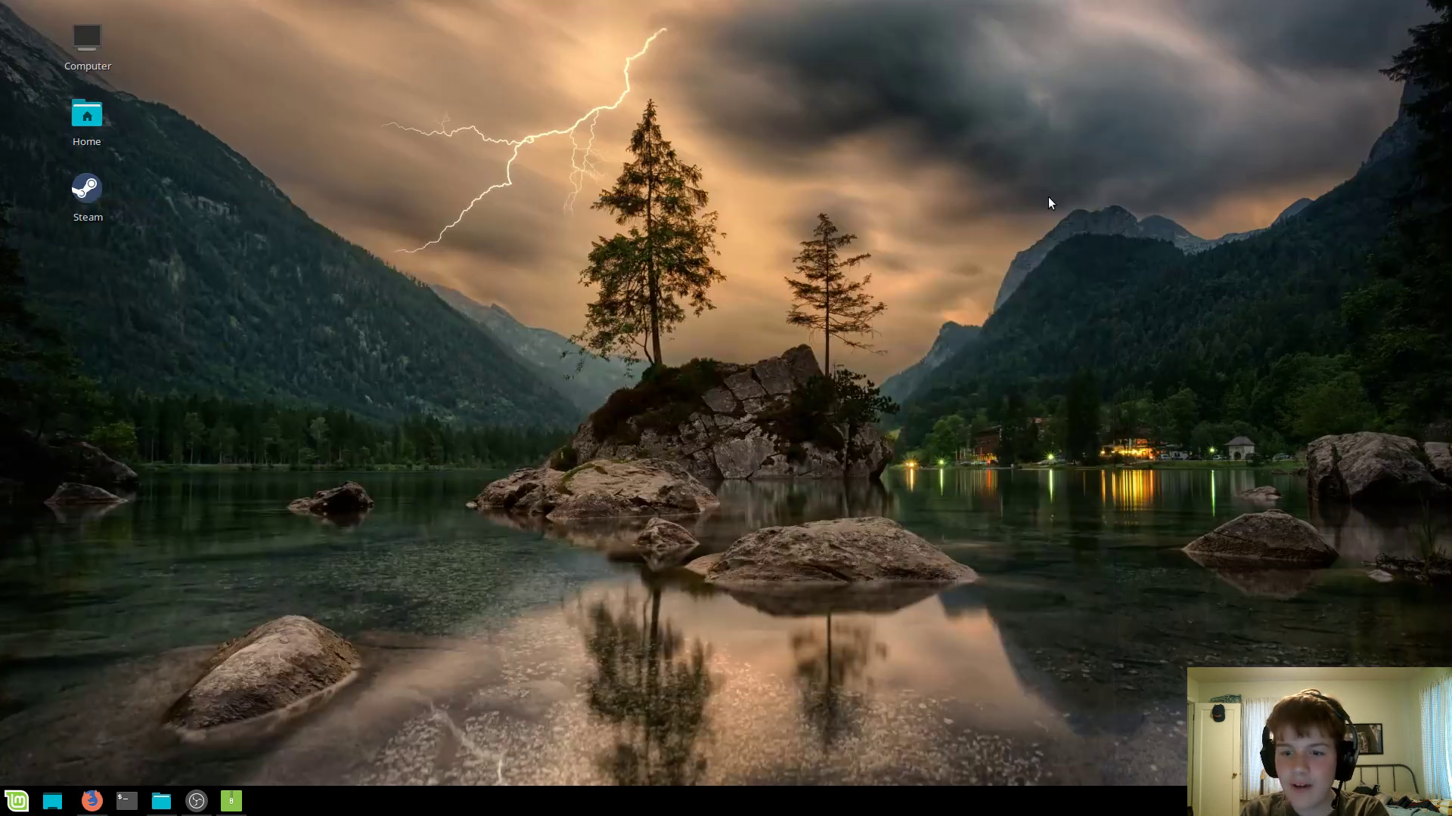
mouse_move(341, 674)
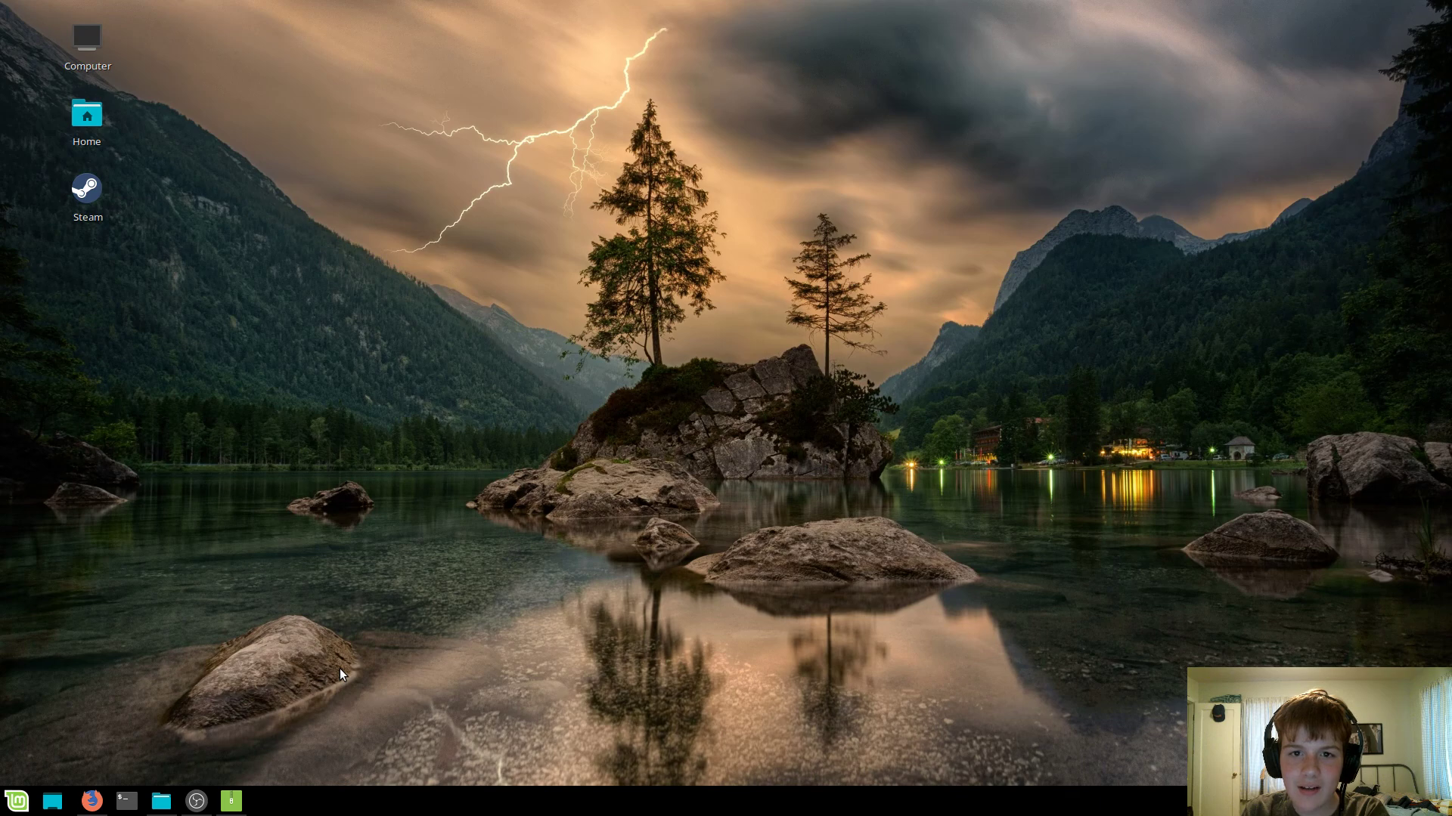